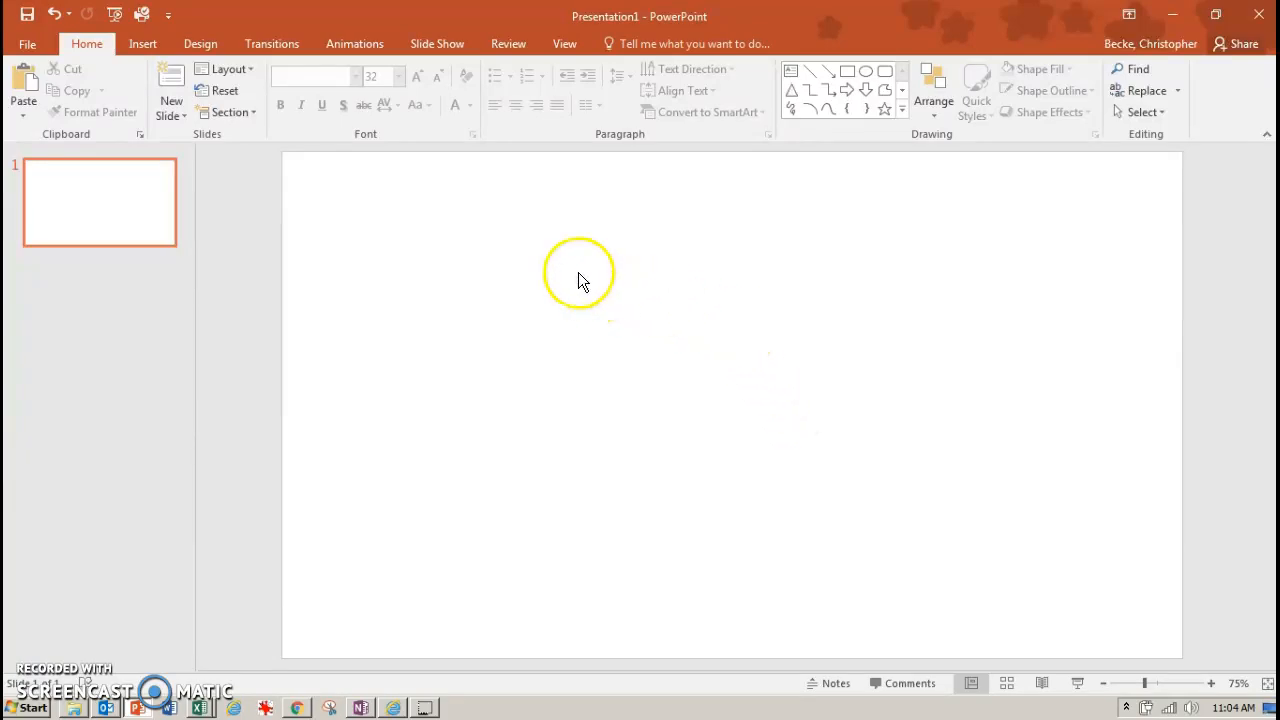
pyautogui.moveTo(544, 258)
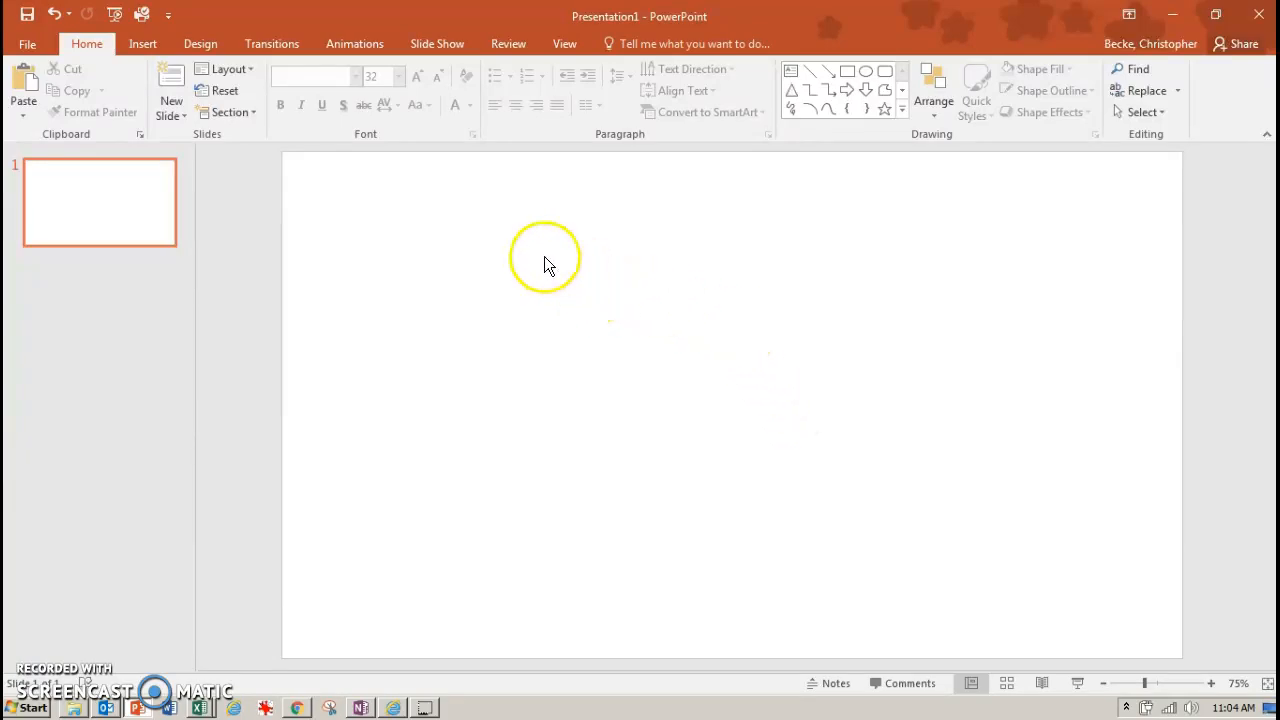
# Step: Insert a new equation a = (v − v₀)/t with fraction and subscript structures on the slide
pyautogui.click(142, 44)
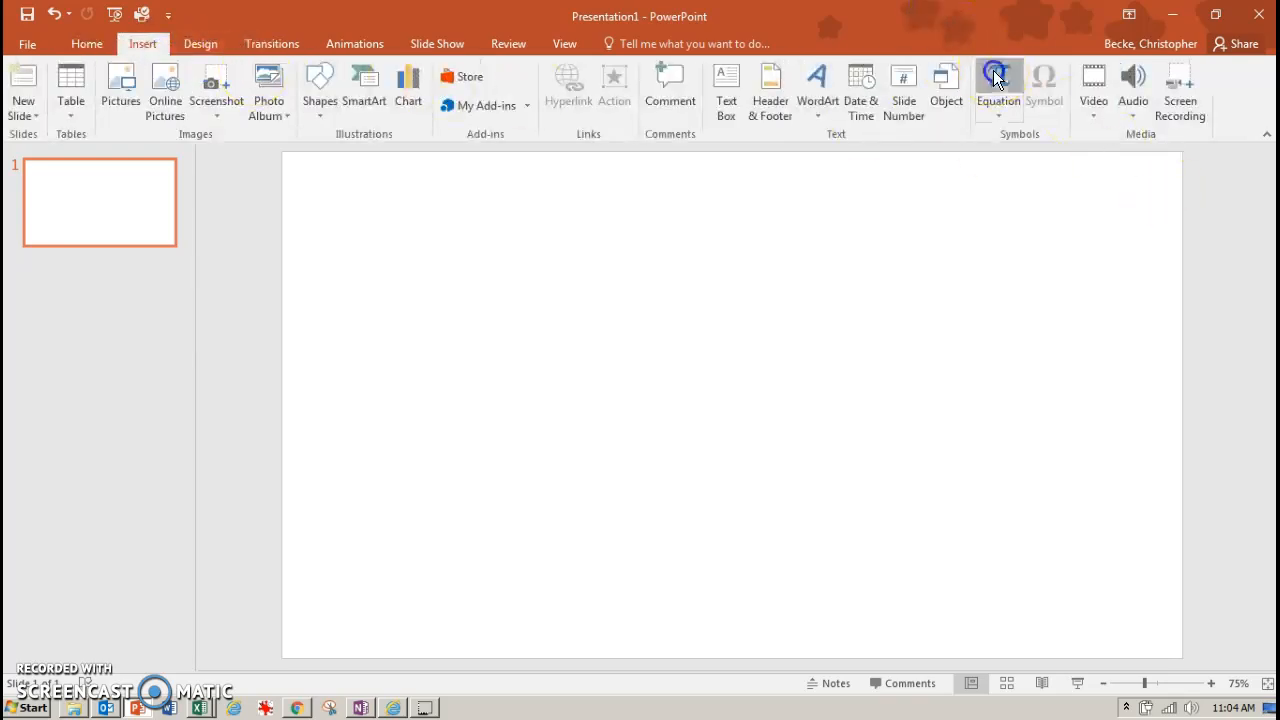
pyautogui.click(996, 90)
pyautogui.write('a = (v − v0)/t')
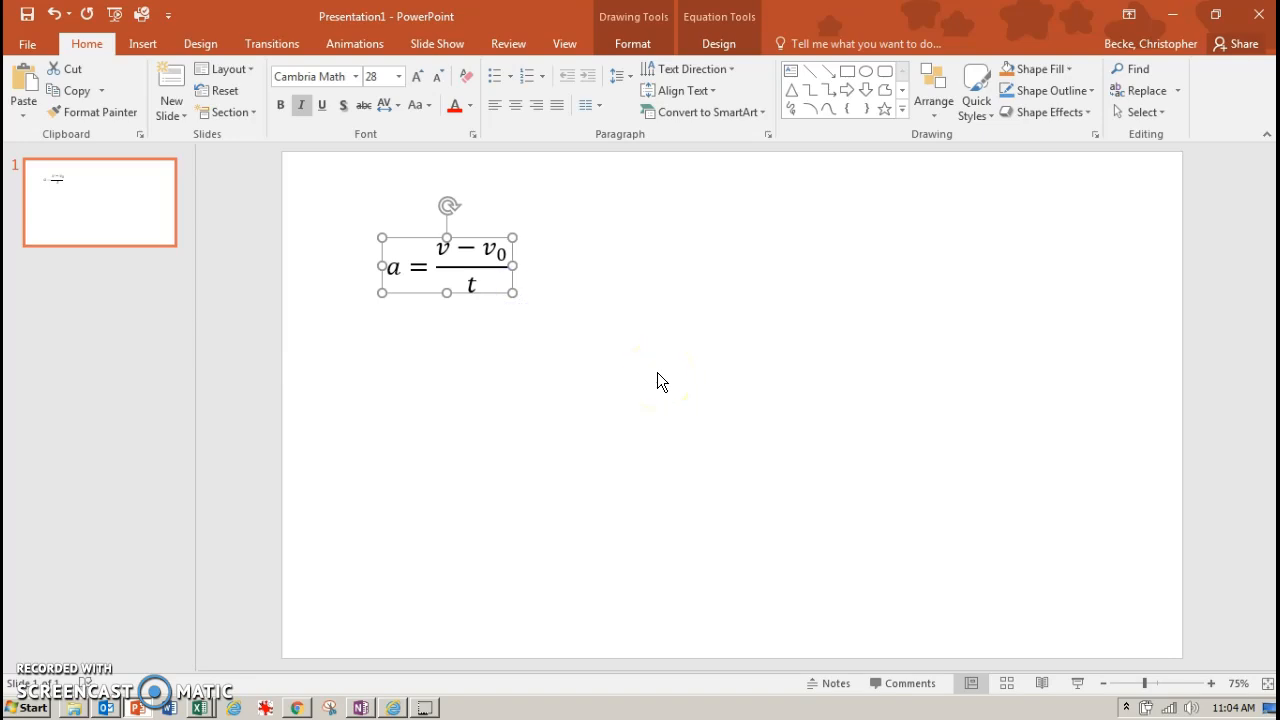
# Step: Insert v = v₀ + at, place it below the first equation, and begin a lone v equation
pyautogui.click(144, 44)
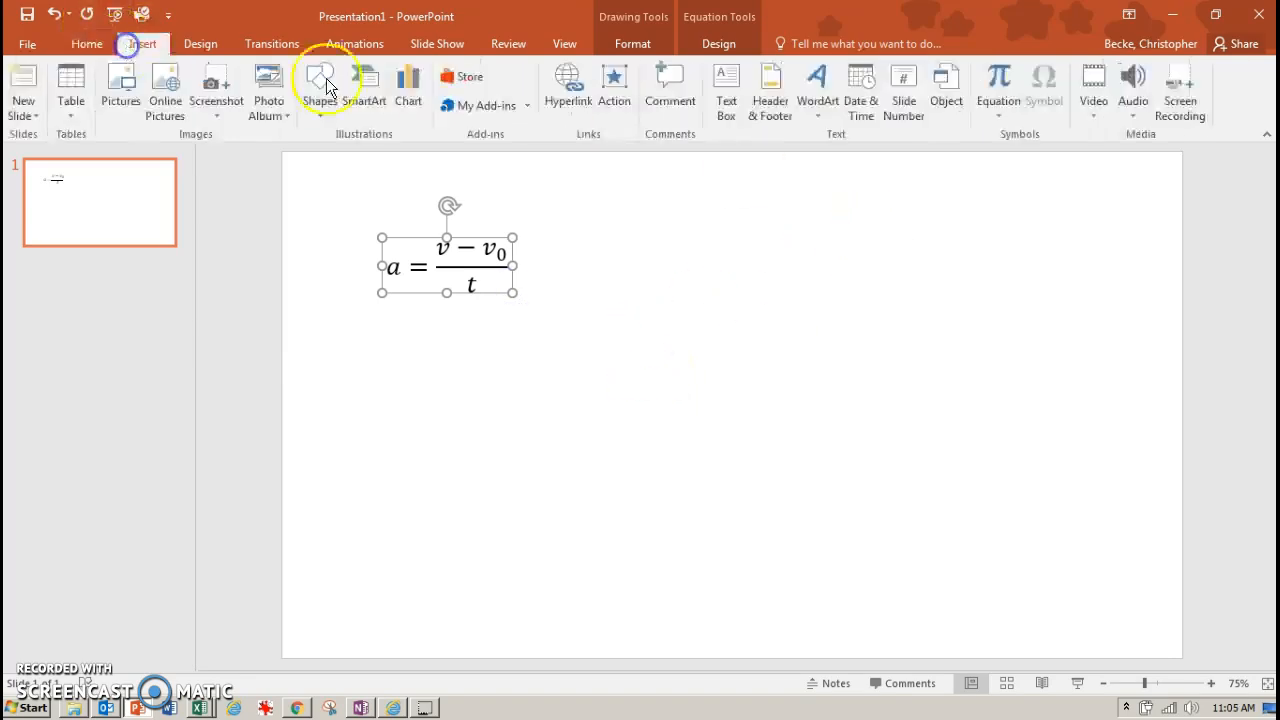
pyautogui.click(448, 264)
pyautogui.write('v = v0 + at')
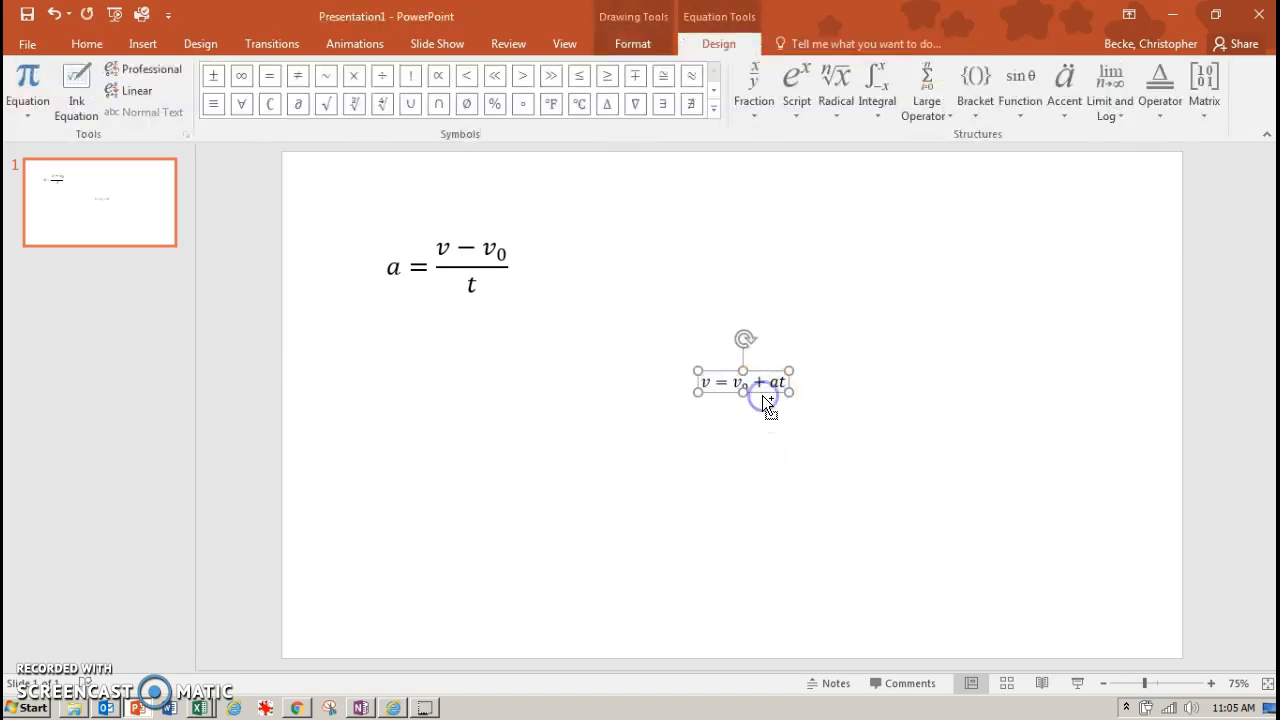
pyautogui.moveTo(744, 382); pyautogui.dragTo(760, 388)
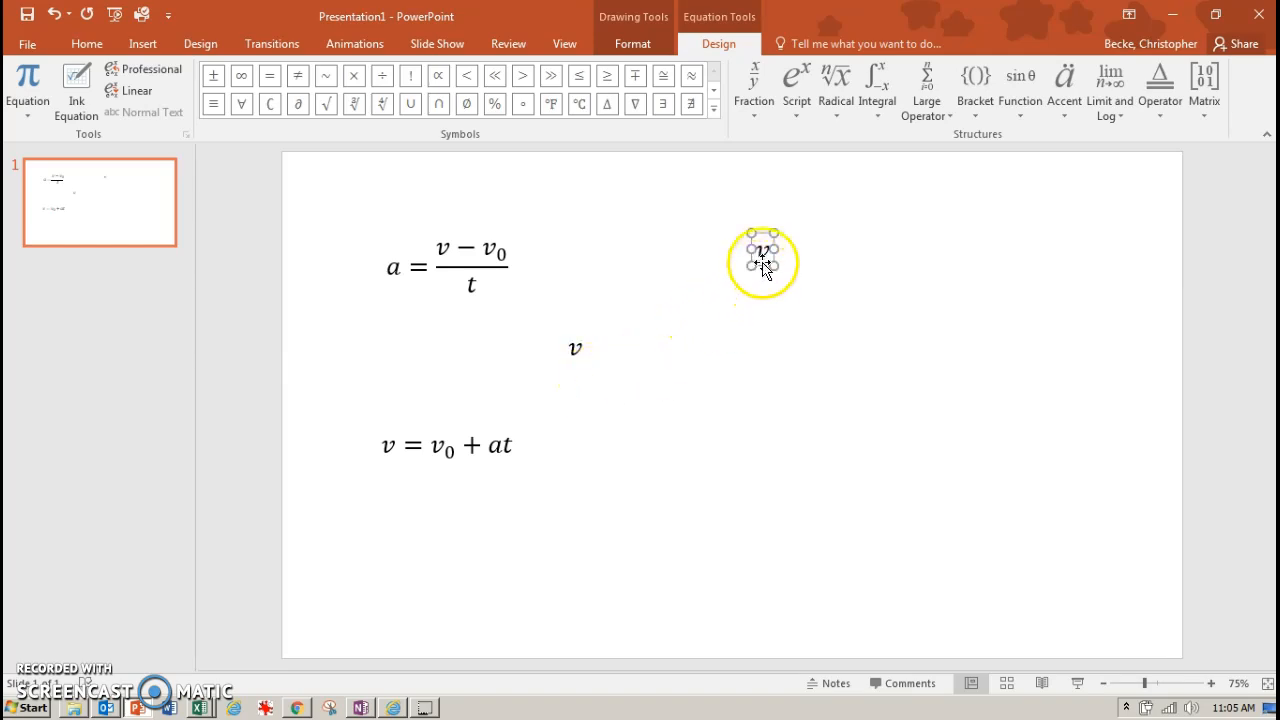
# Step: Place the separate v in the middle row and add the separate v₀ and = beside it
pyautogui.moveTo(764, 262); pyautogui.dragTo(684, 378)
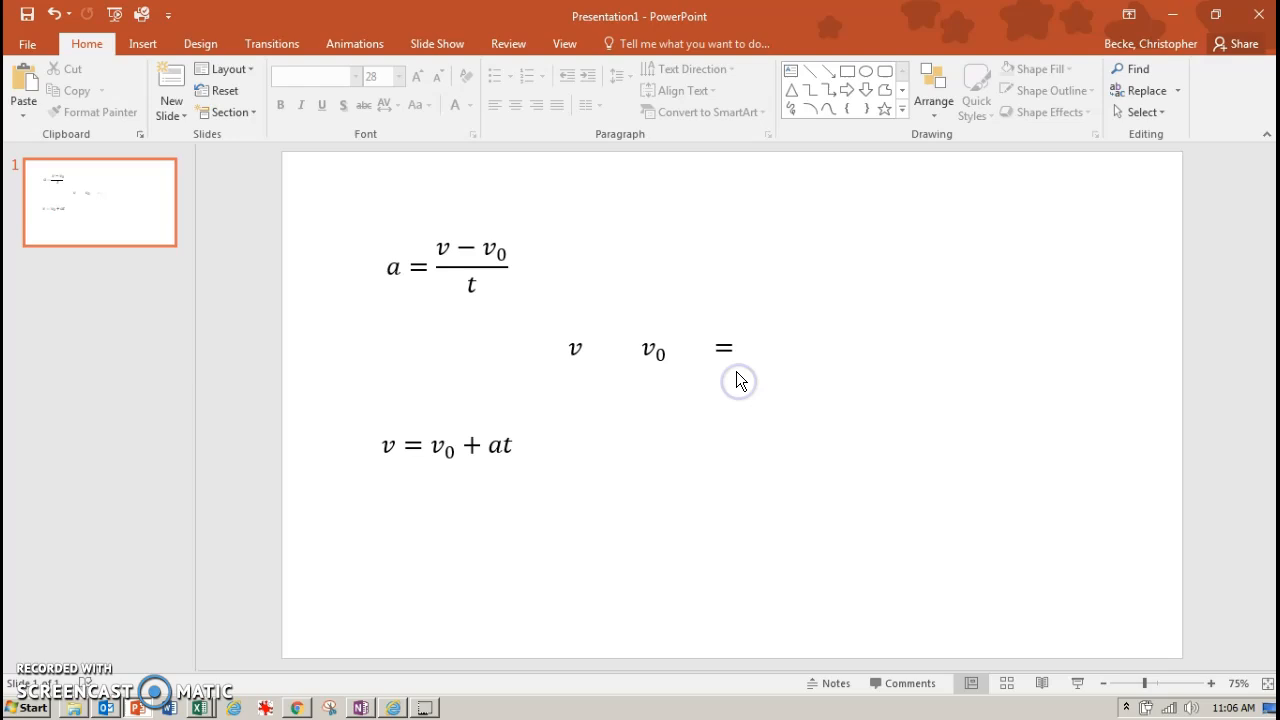
pyautogui.click(722, 348)
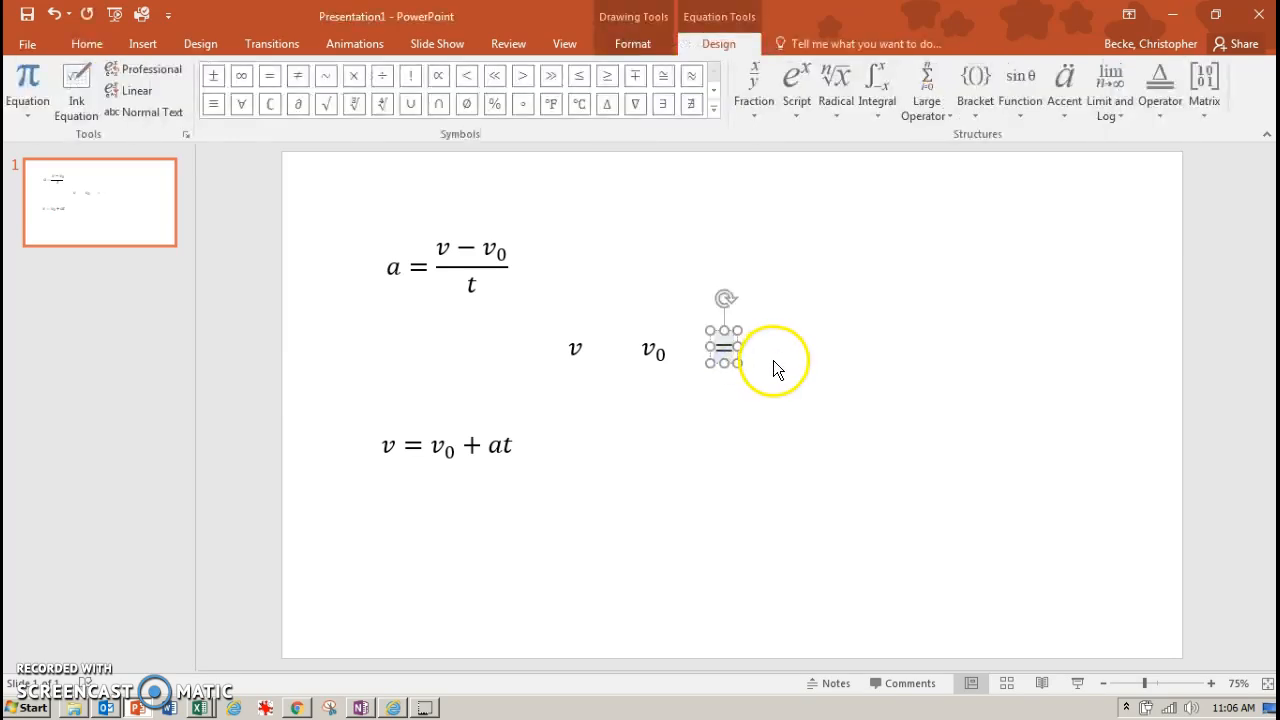
pyautogui.click(86, 44)
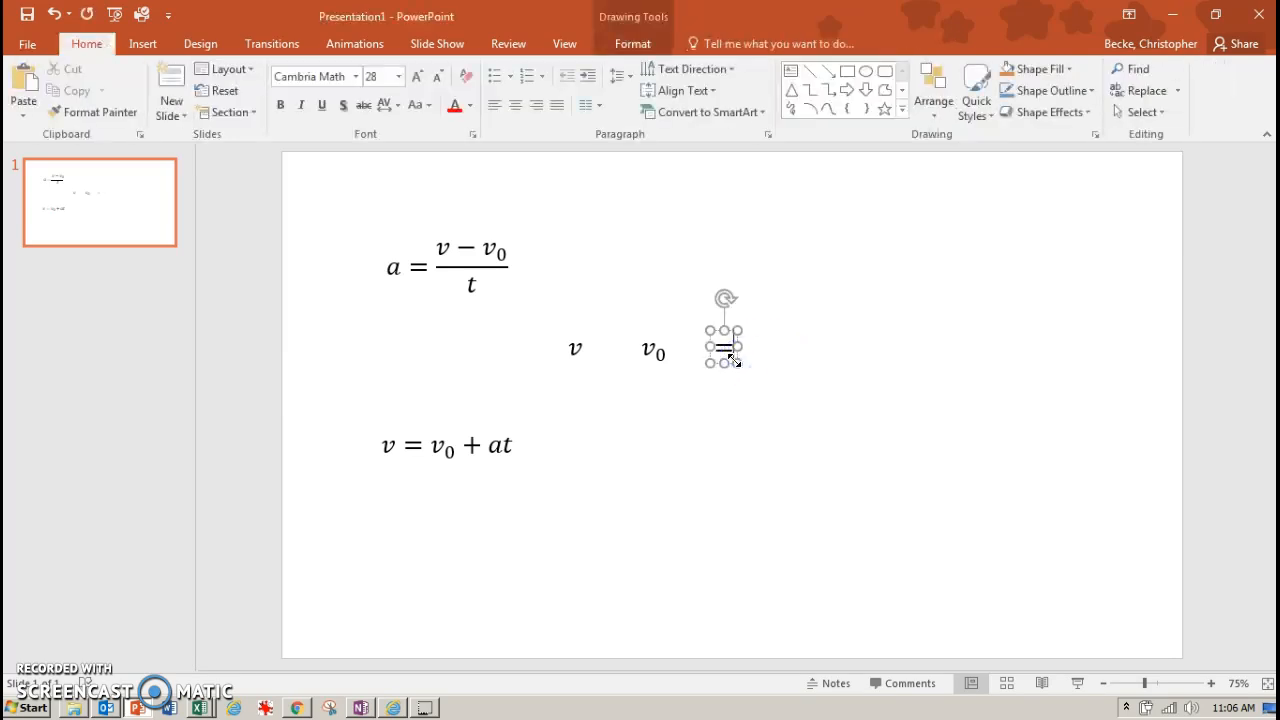
pyautogui.click(722, 352)
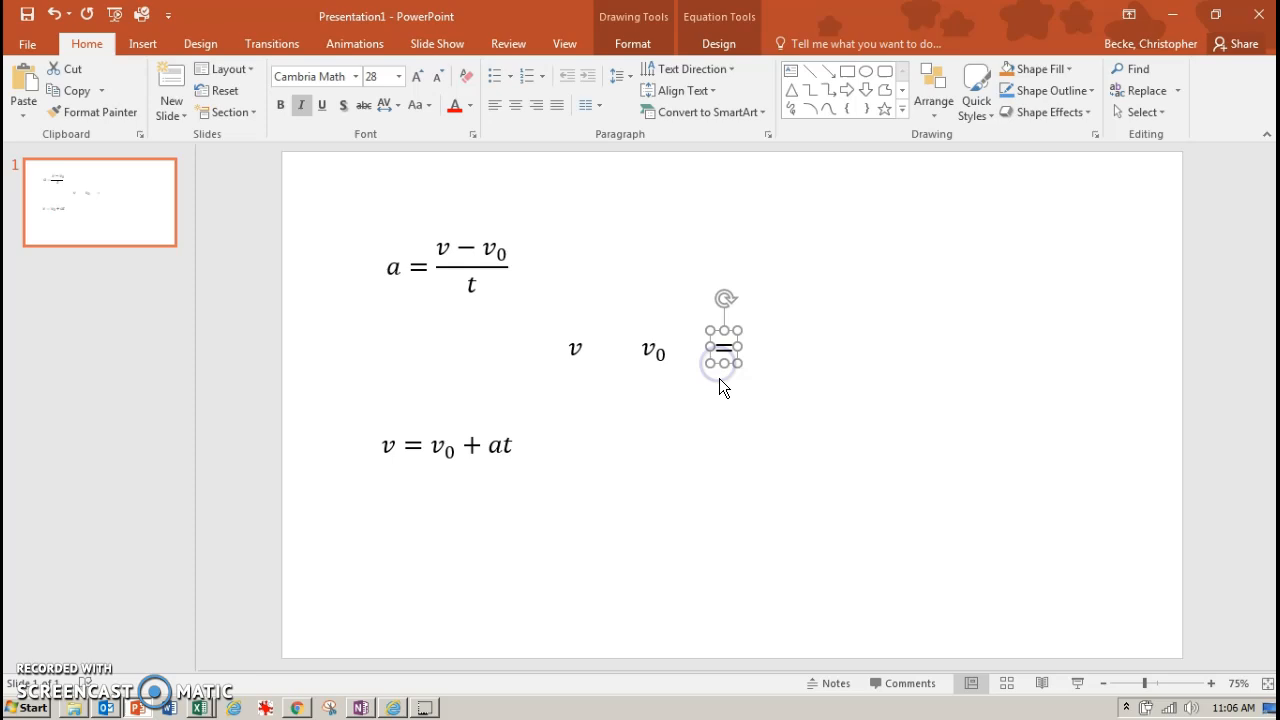
pyautogui.click(724, 364)
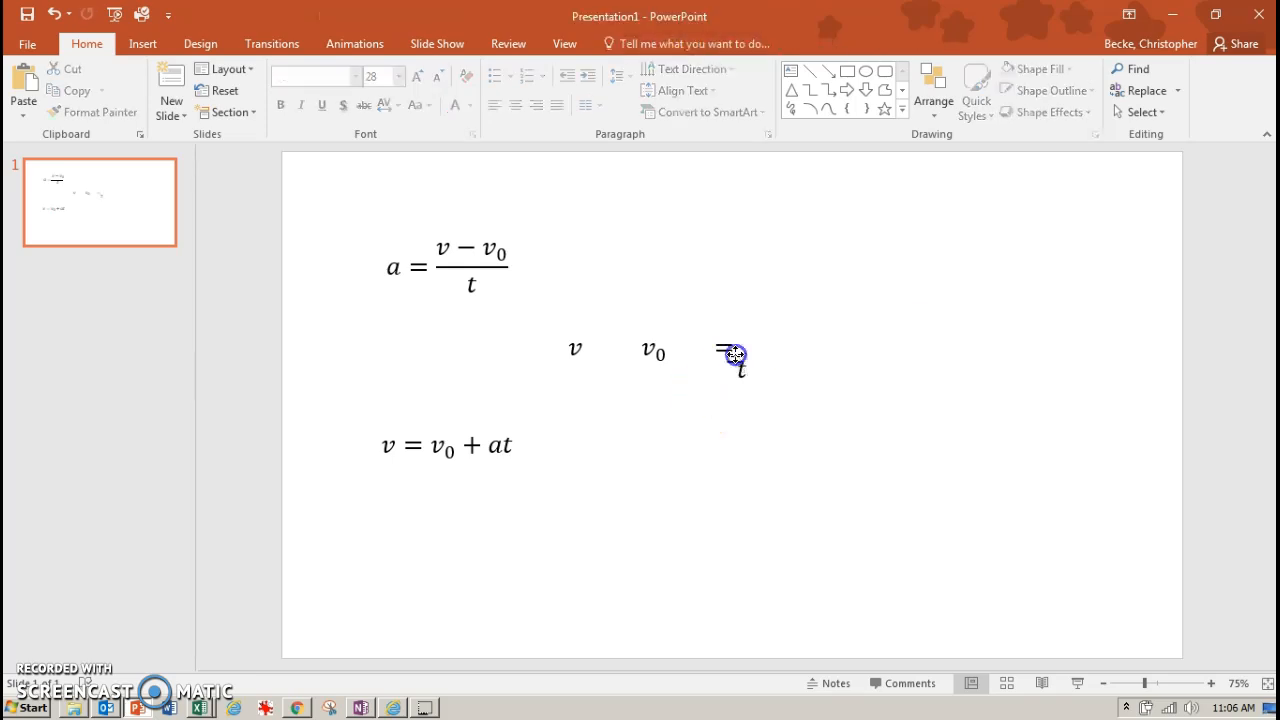
# Step: Add the separate t right of the equals sign and a separate a piece
pyautogui.click(730, 364)
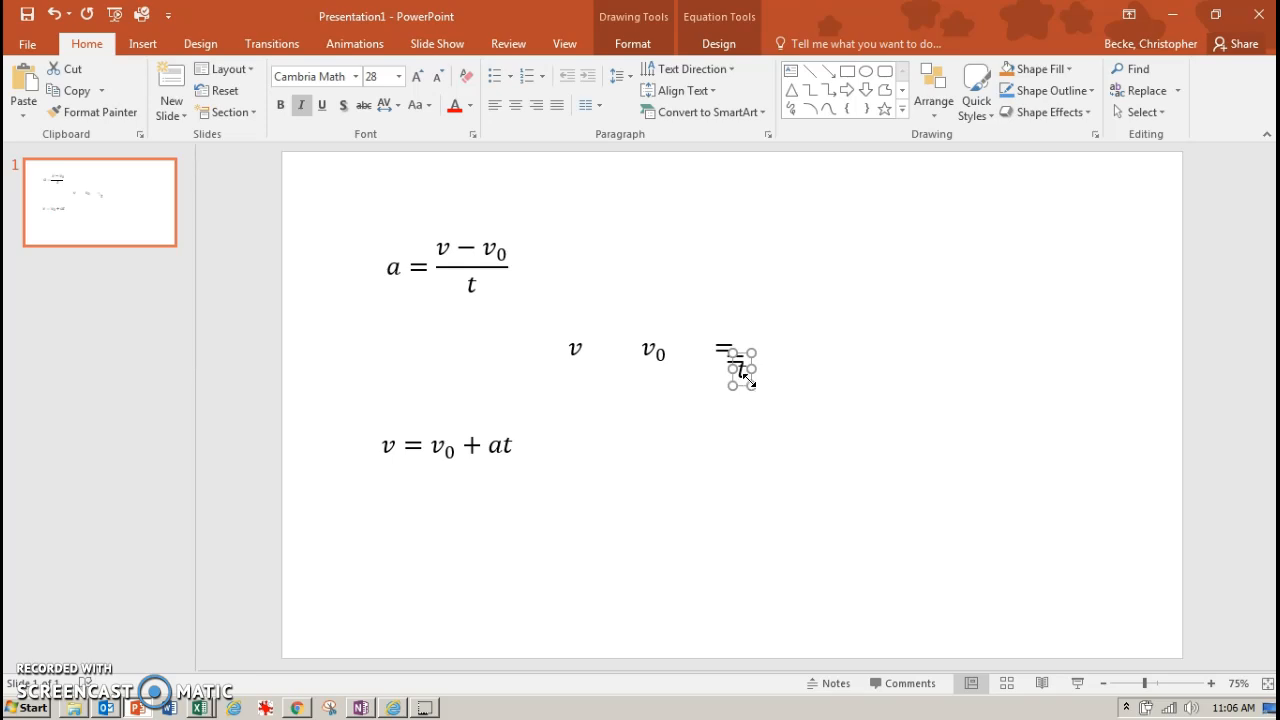
pyautogui.moveTo(736, 368); pyautogui.dragTo(780, 374)
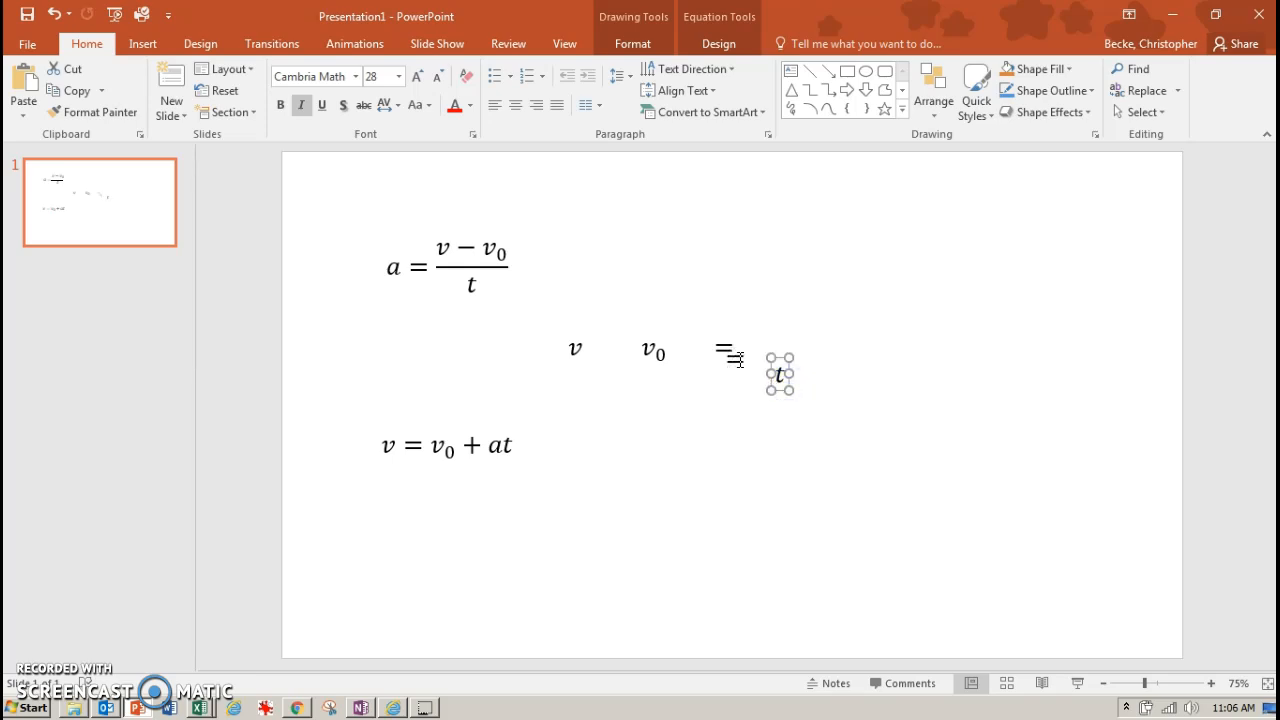
pyautogui.click(732, 358)
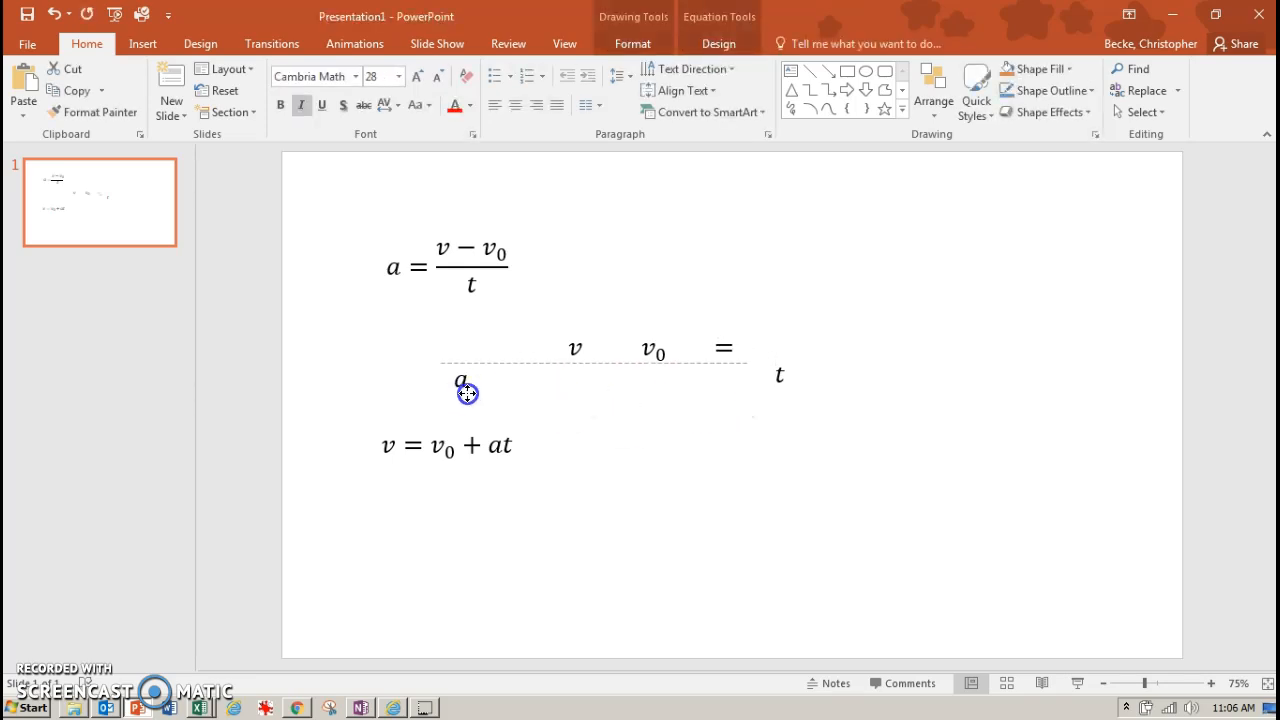
# Step: Drop the separate a and t onto their symbols in a = (v − v₀)/t
pyautogui.click(460, 378)
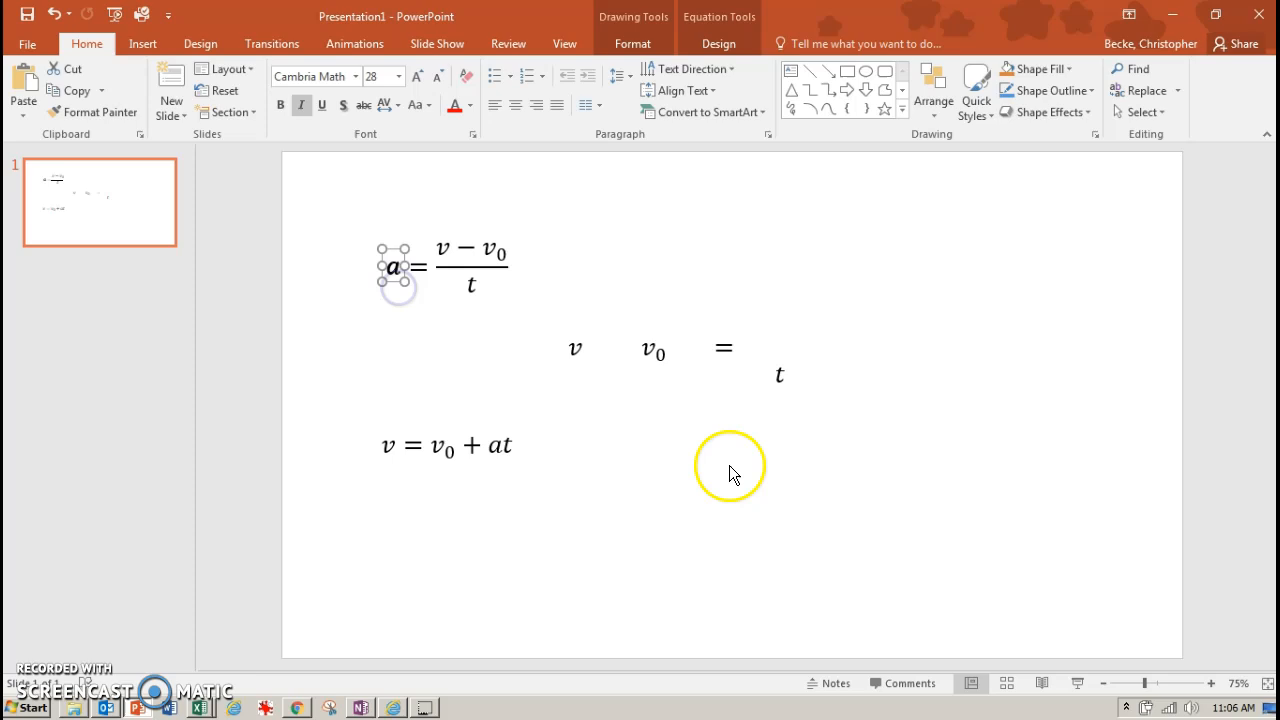
pyautogui.click(780, 376)
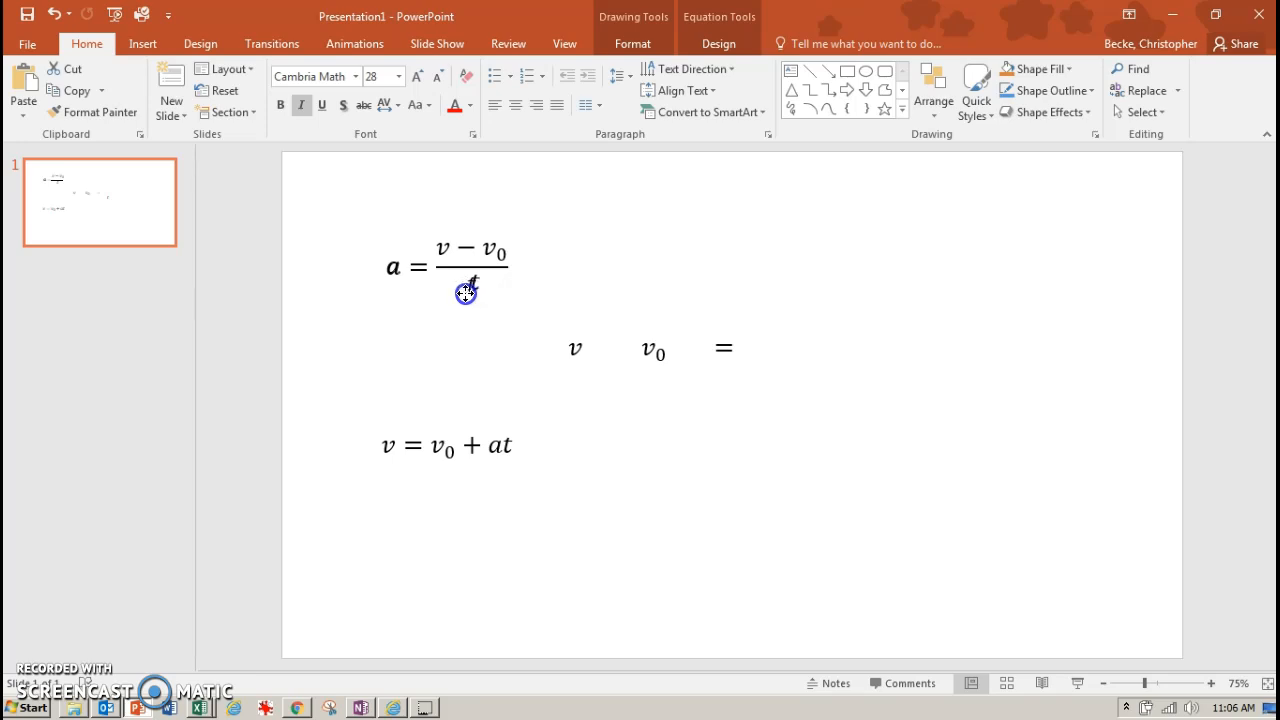
pyautogui.click(576, 348)
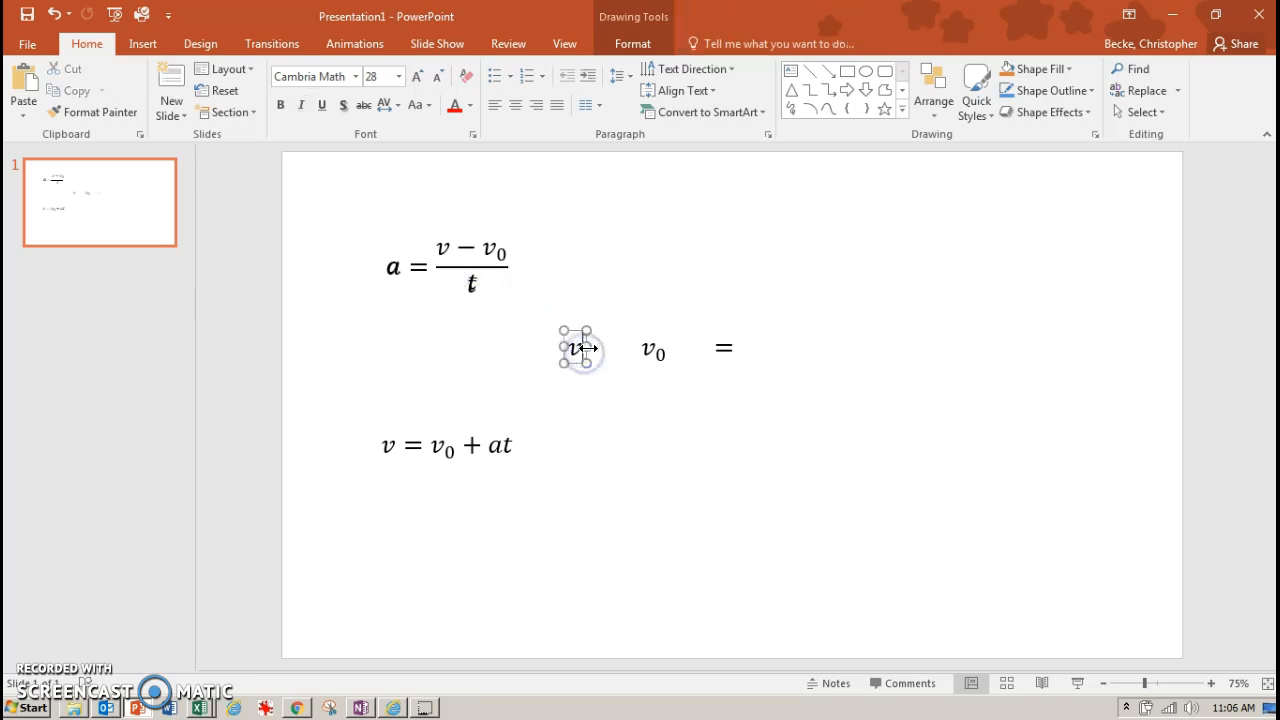
# Step: Drop the separate v, v₀ and = onto their symbols in the first equation
pyautogui.moveTo(580, 348); pyautogui.dragTo(480, 290)
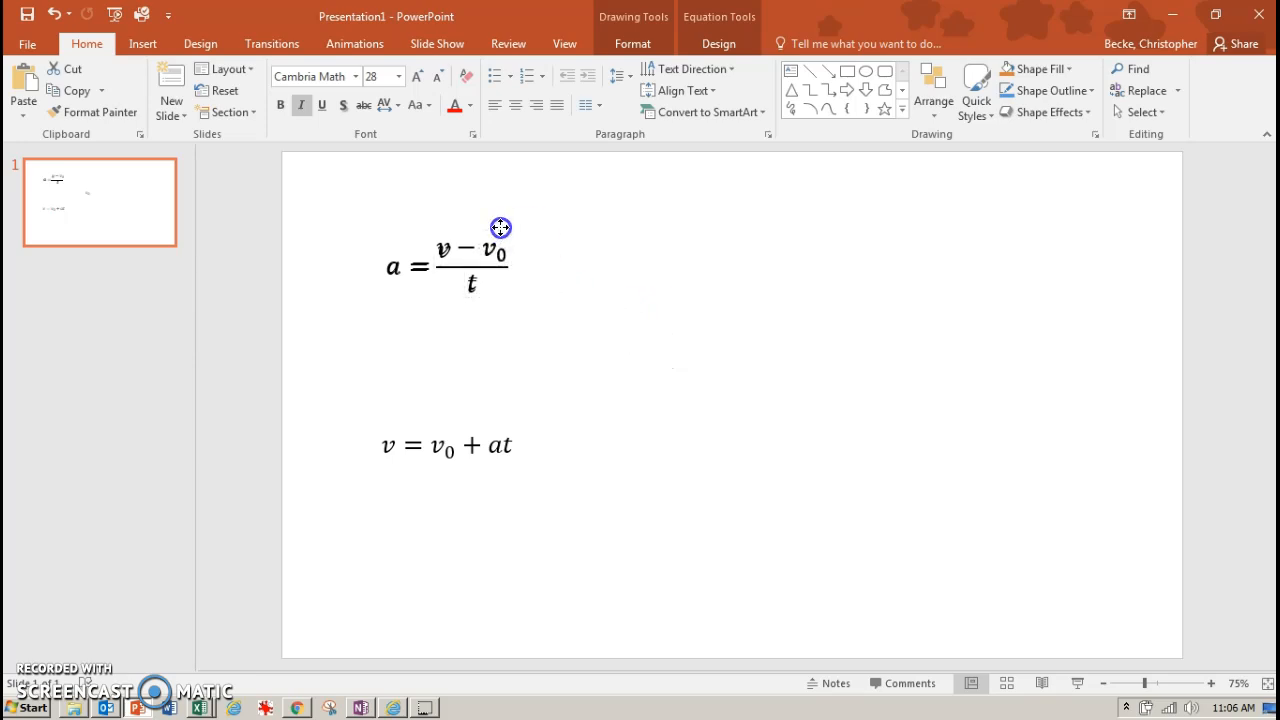
pyautogui.click(420, 268)
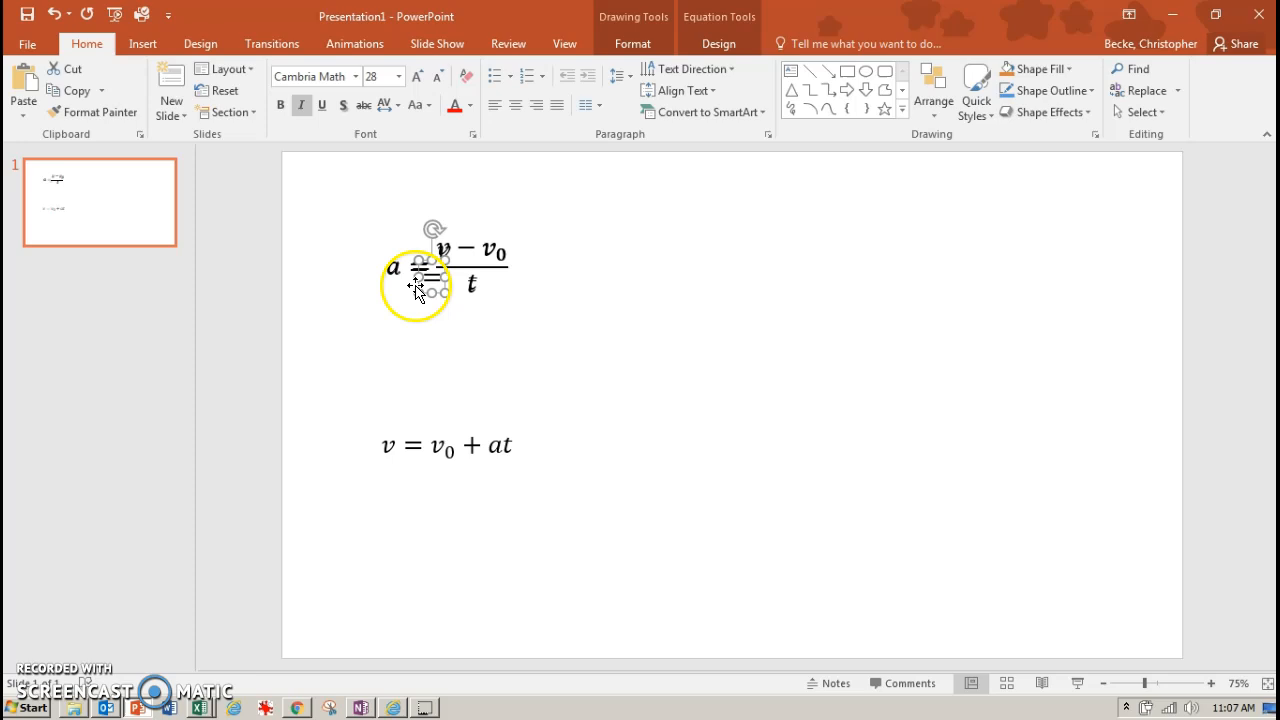
pyautogui.moveTo(420, 284); pyautogui.dragTo(500, 310)
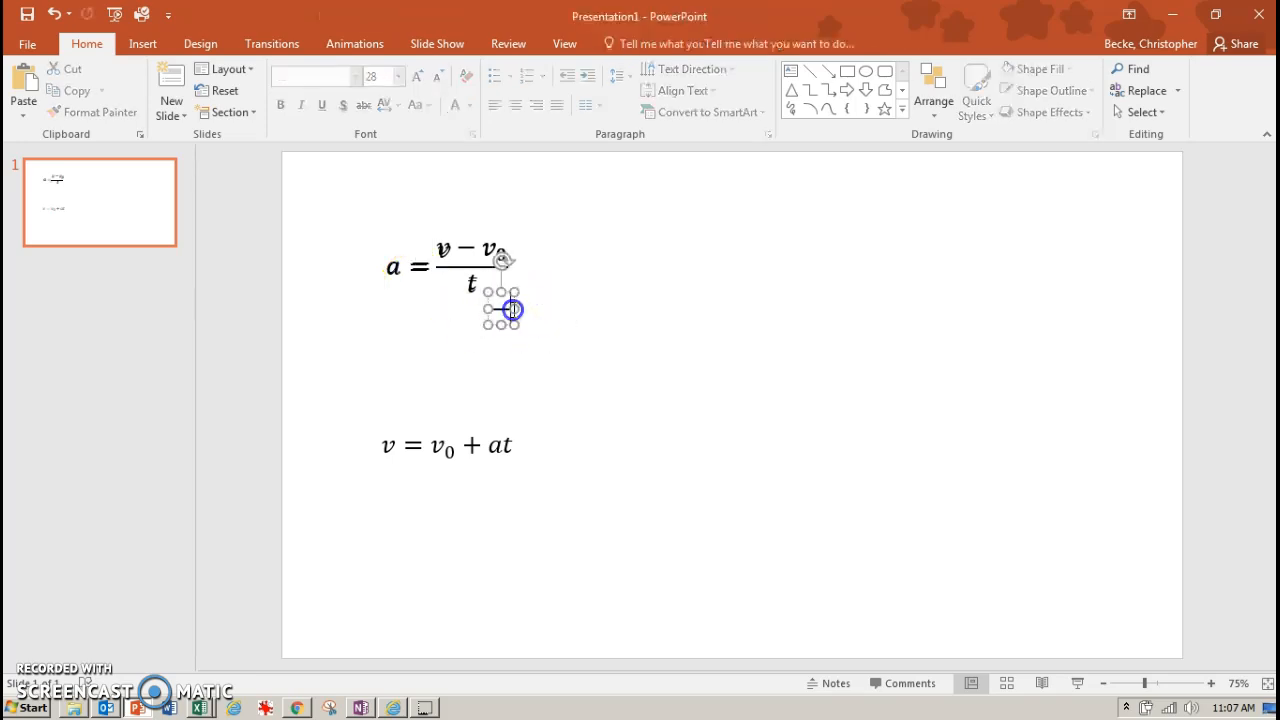
pyautogui.click(500, 310)
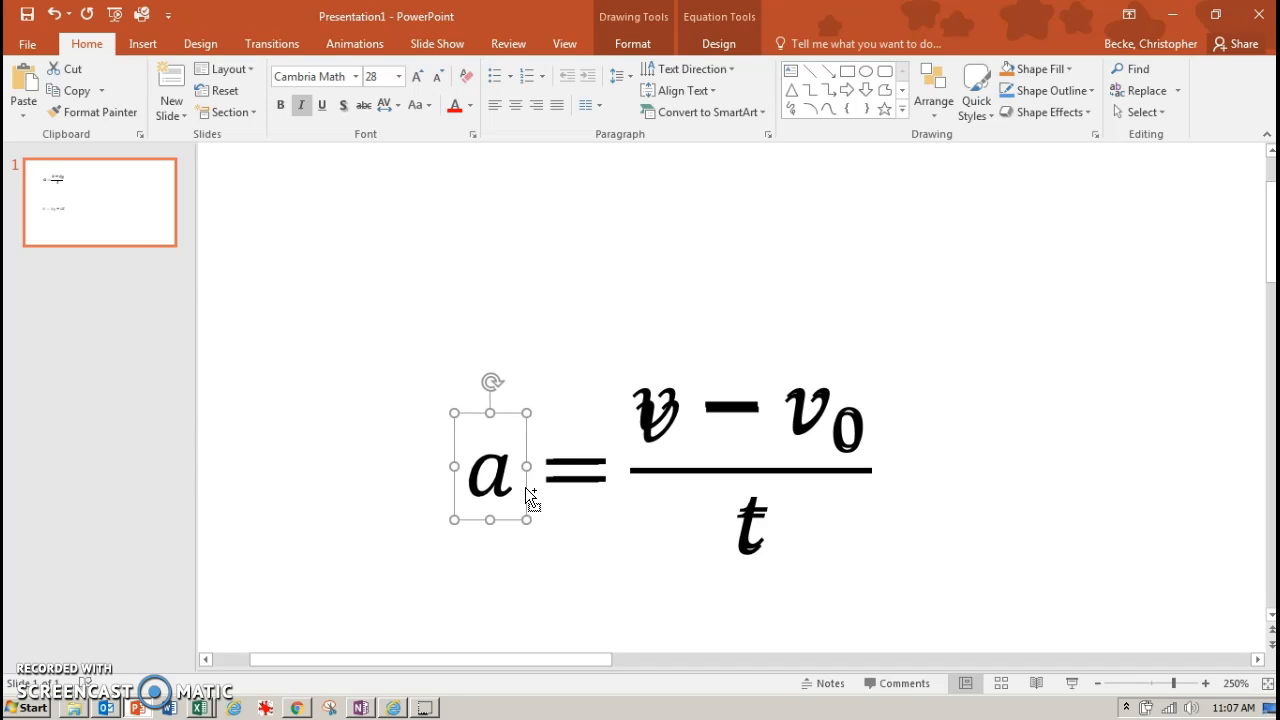
pyautogui.moveTo(528, 496)
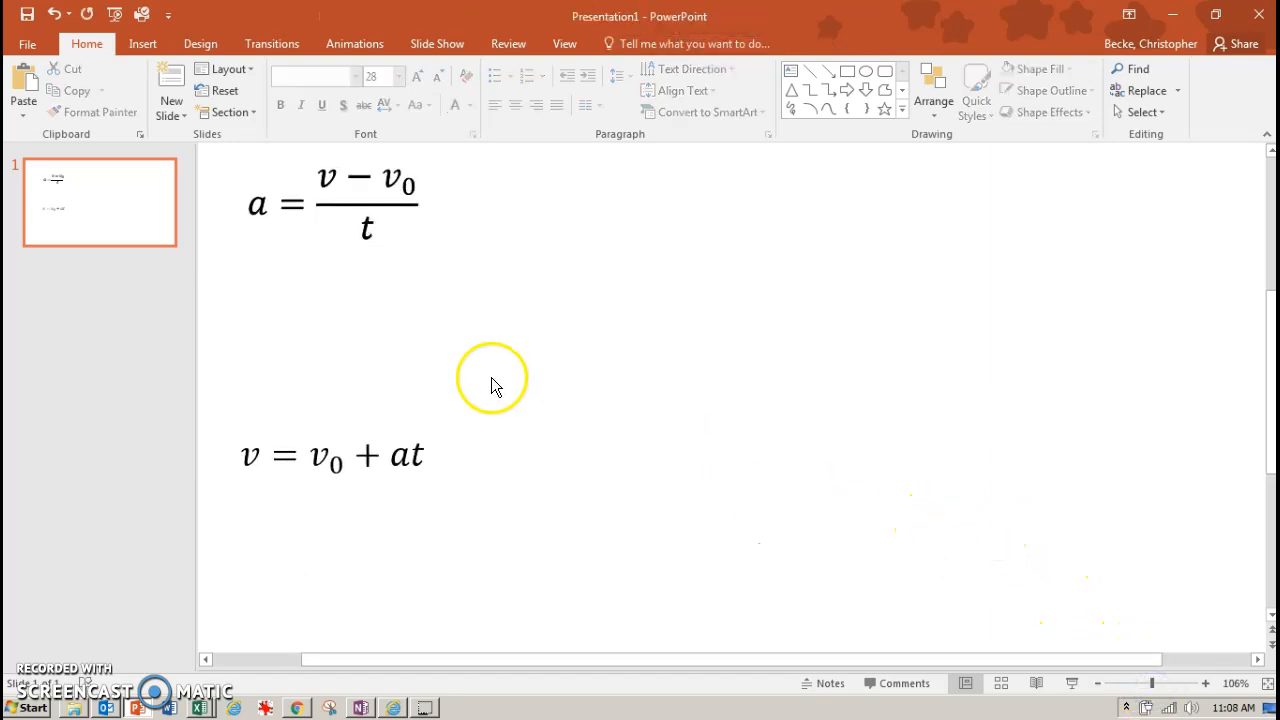
# Step: Finish the fine alignment at 250% zoom and deselect on an empty slide area
pyautogui.click(258, 204)
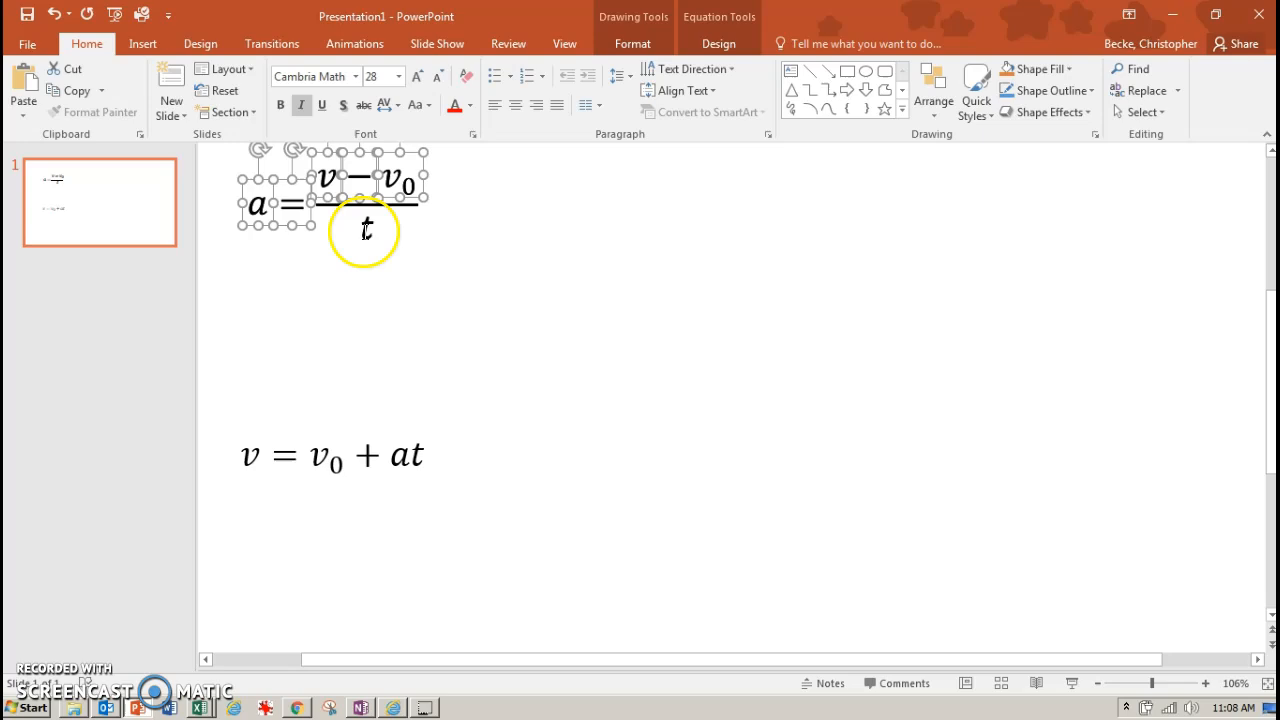
# Step: Show the Animation Pane for the character pieces and the Add Animation gallery
pyautogui.click(352, 44)
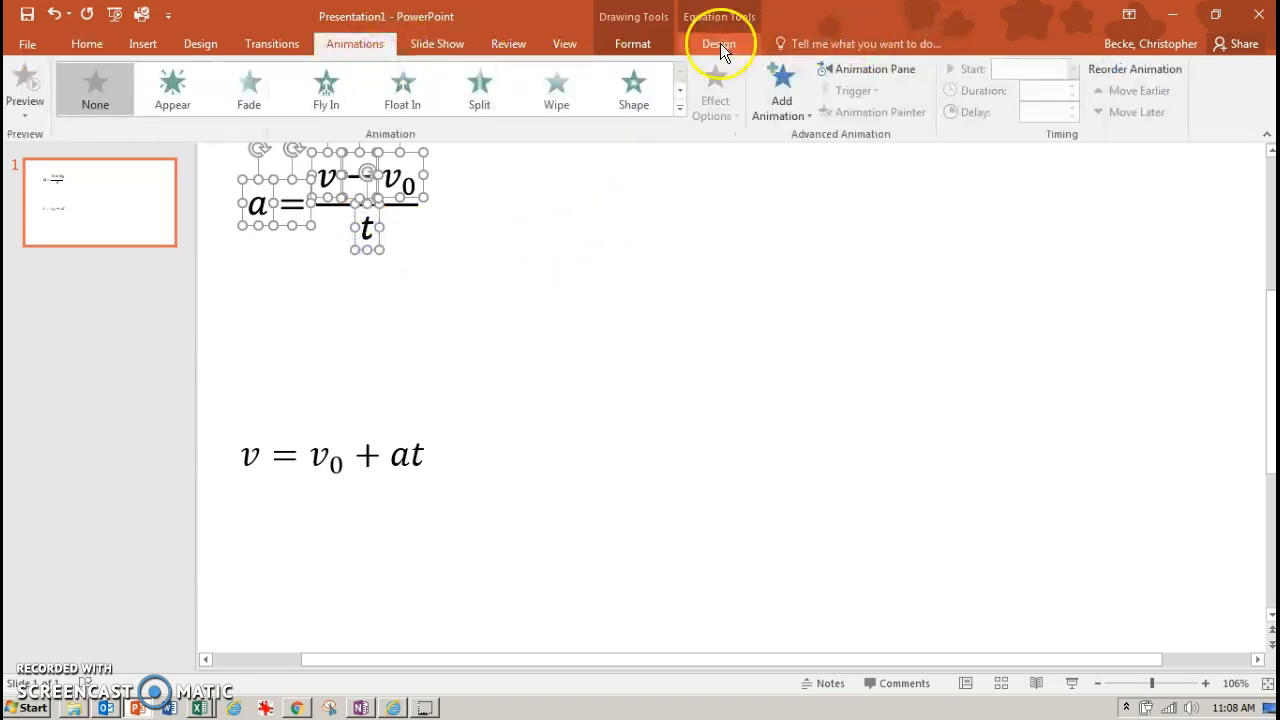
pyautogui.click(564, 44)
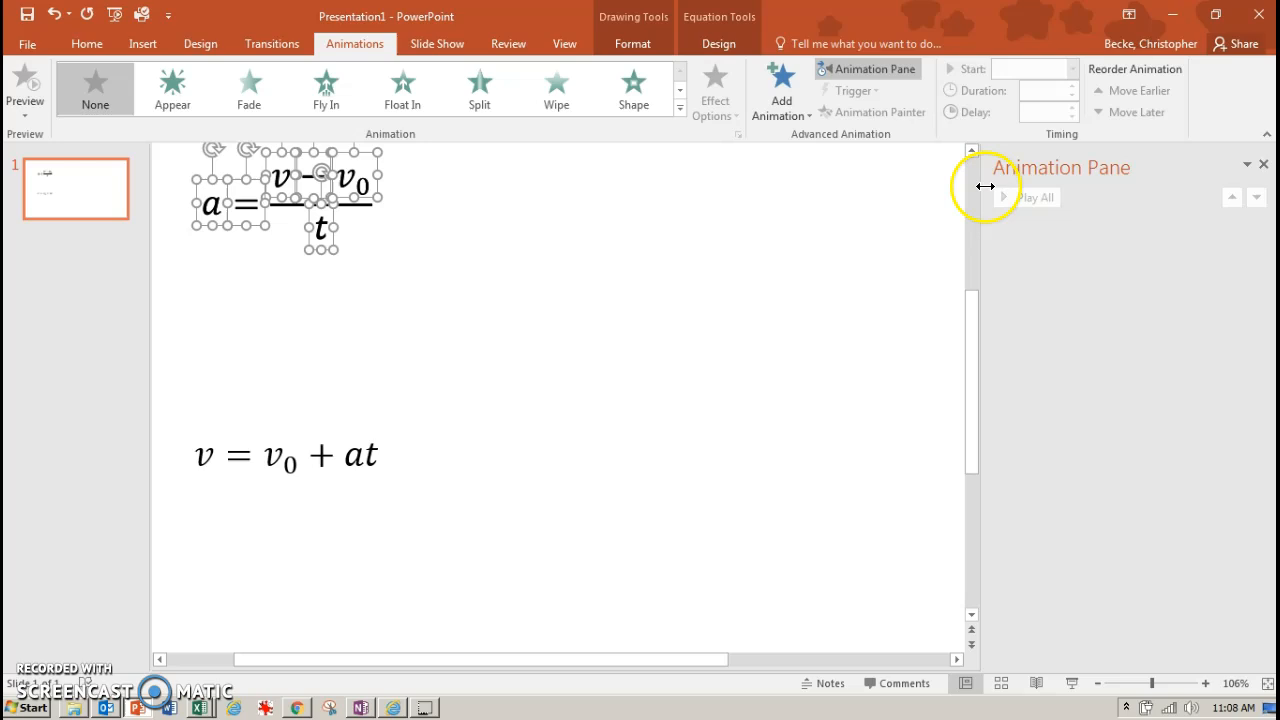
pyautogui.click(780, 96)
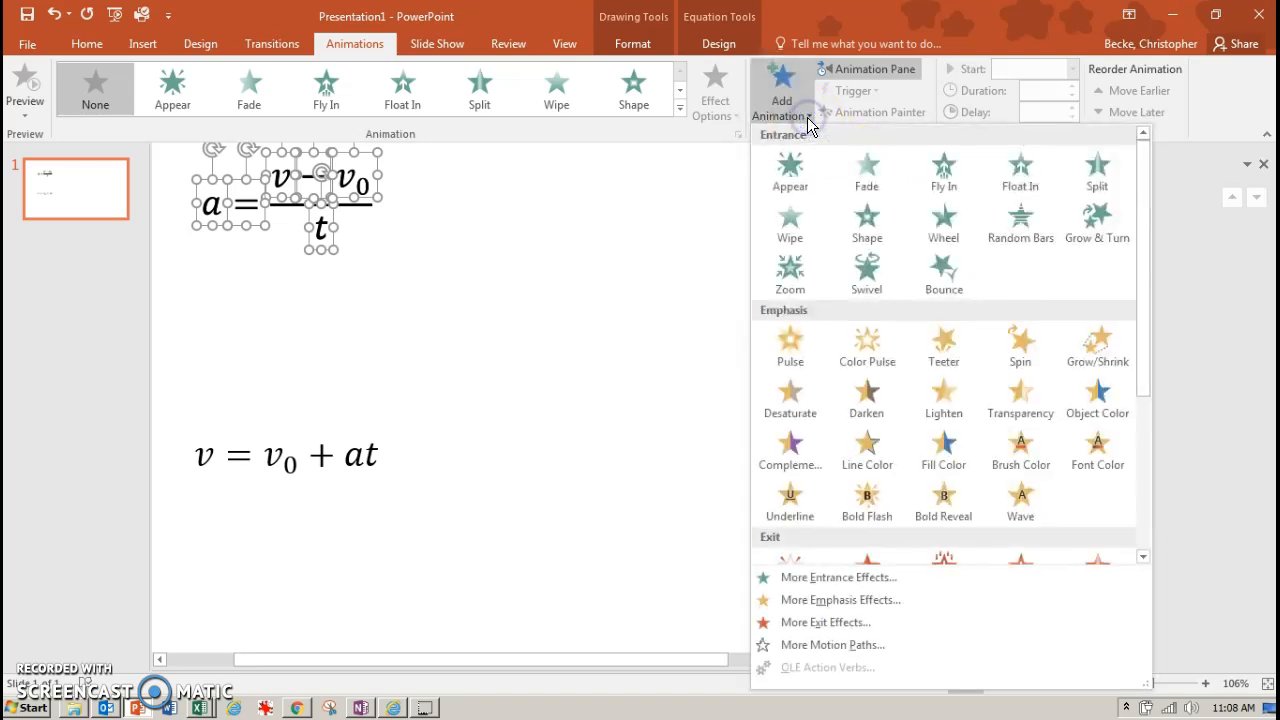
pyautogui.moveTo(1150, 300)
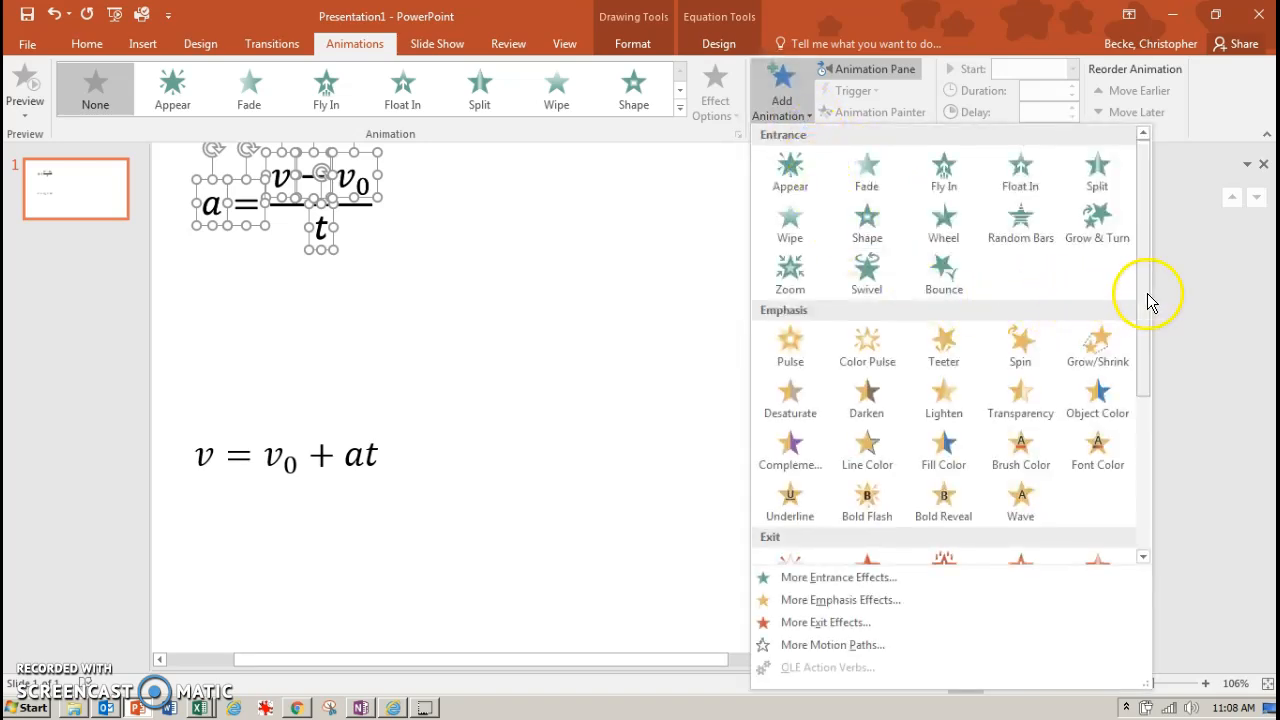
# Step: Give all six character pieces the Appear entrance effect and reopen the effects gallery
pyautogui.scroll(-3)
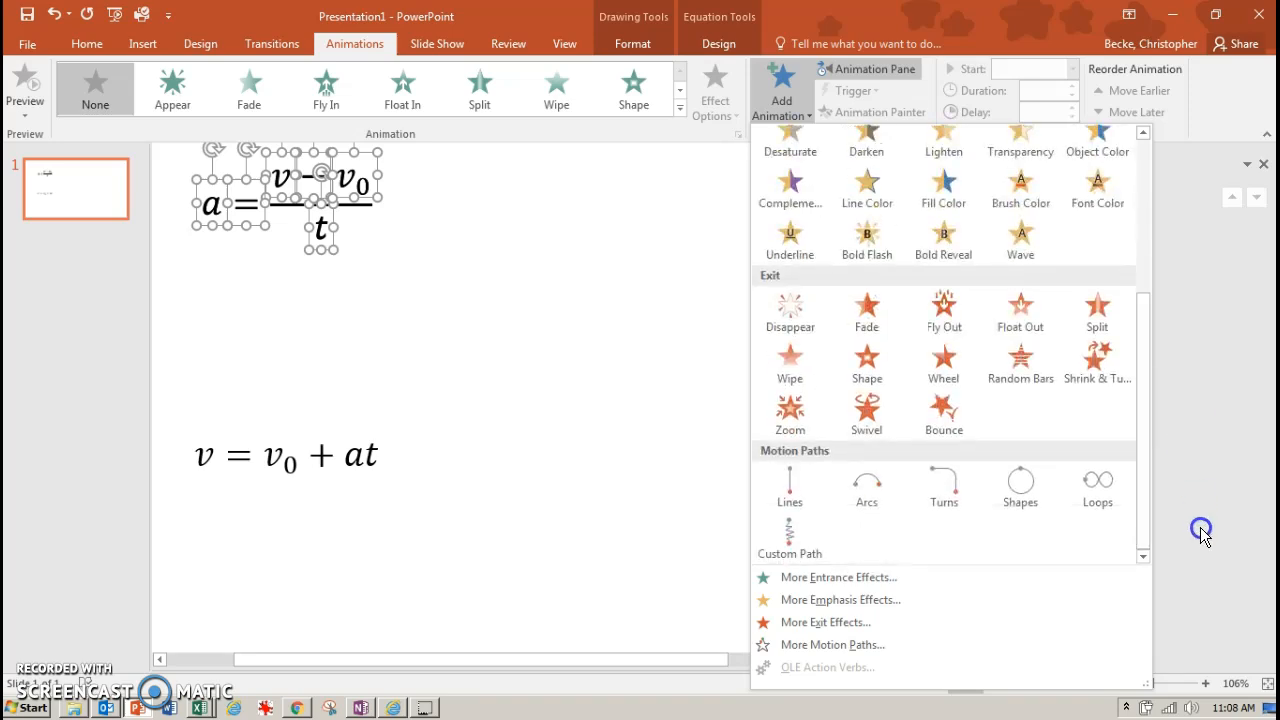
pyautogui.moveTo(1096, 360)
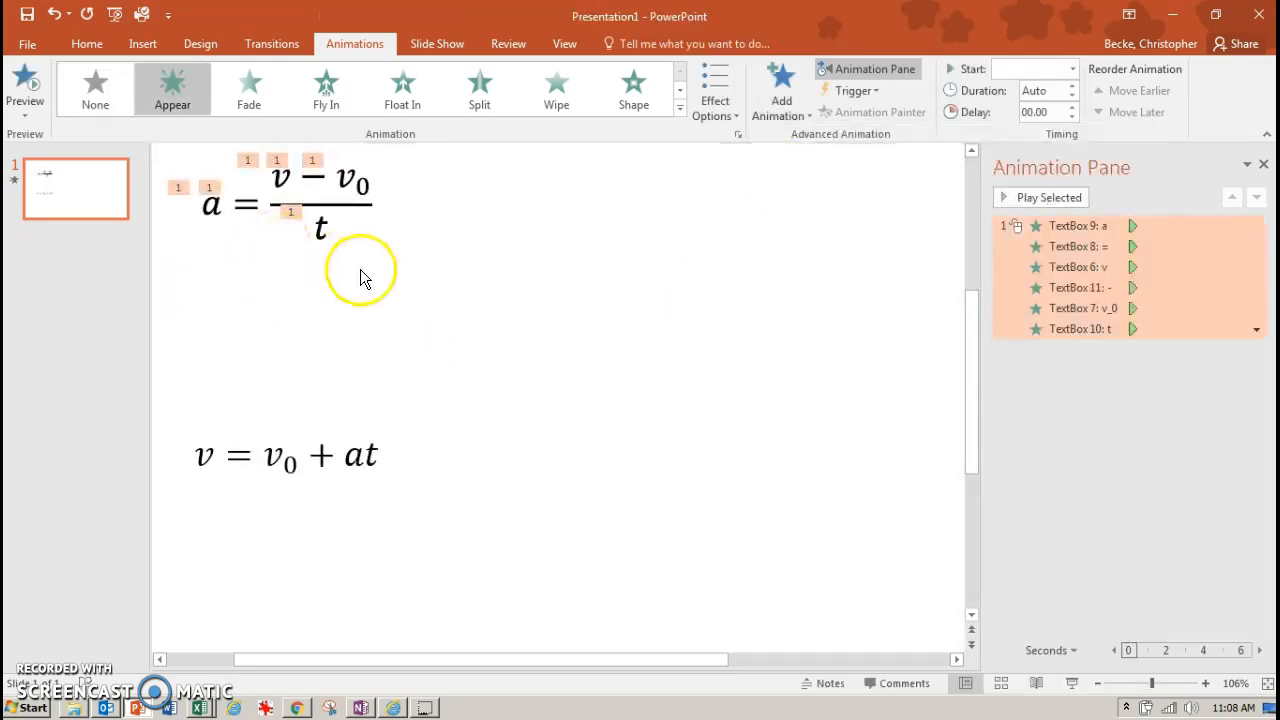
pyautogui.click(780, 90)
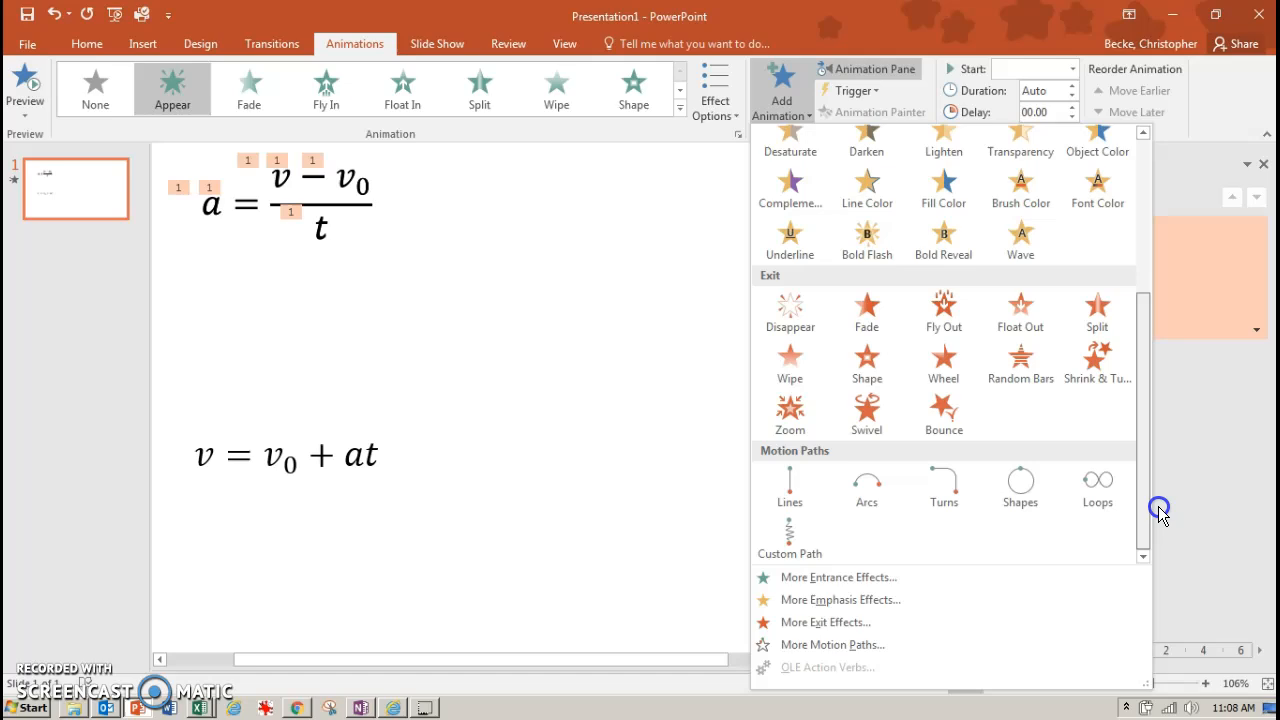
pyautogui.moveTo(790, 486)
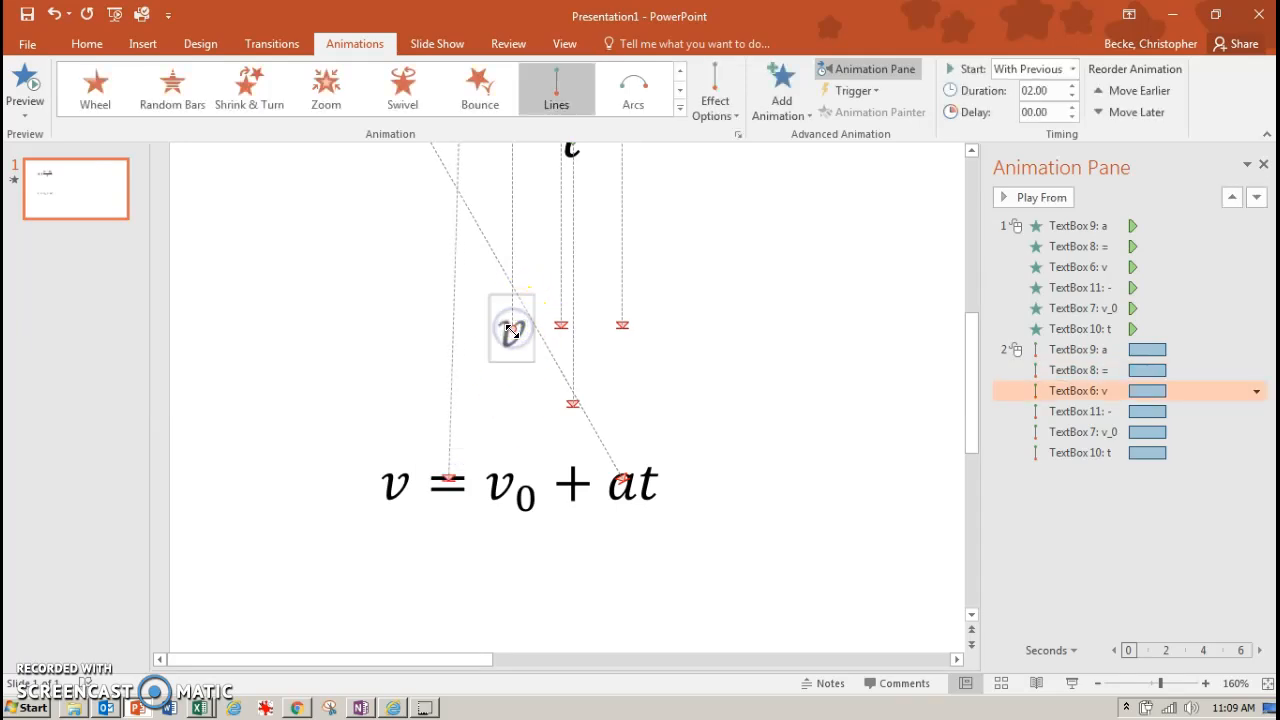
# Step: End the v and v₀ Lines motion paths on v and v₀ of v = v₀ + at
pyautogui.moveTo(512, 328); pyautogui.dragTo(392, 486)
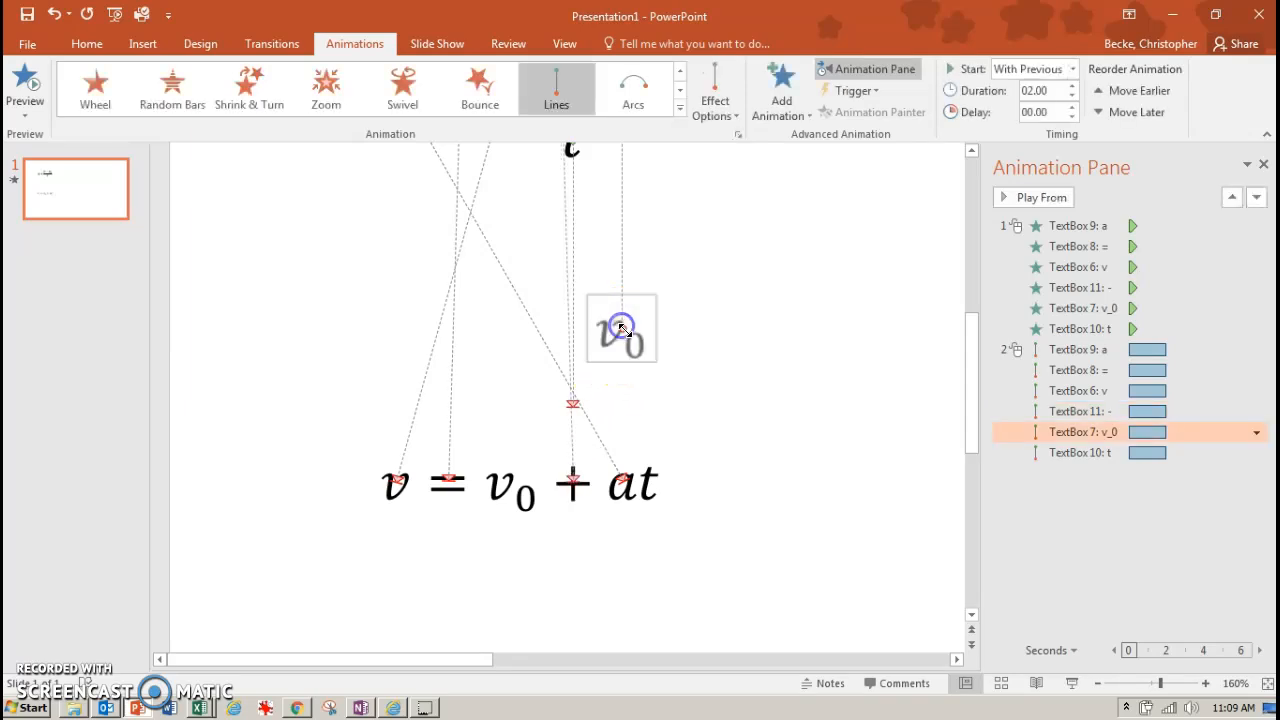
pyautogui.moveTo(620, 328); pyautogui.dragTo(528, 490)
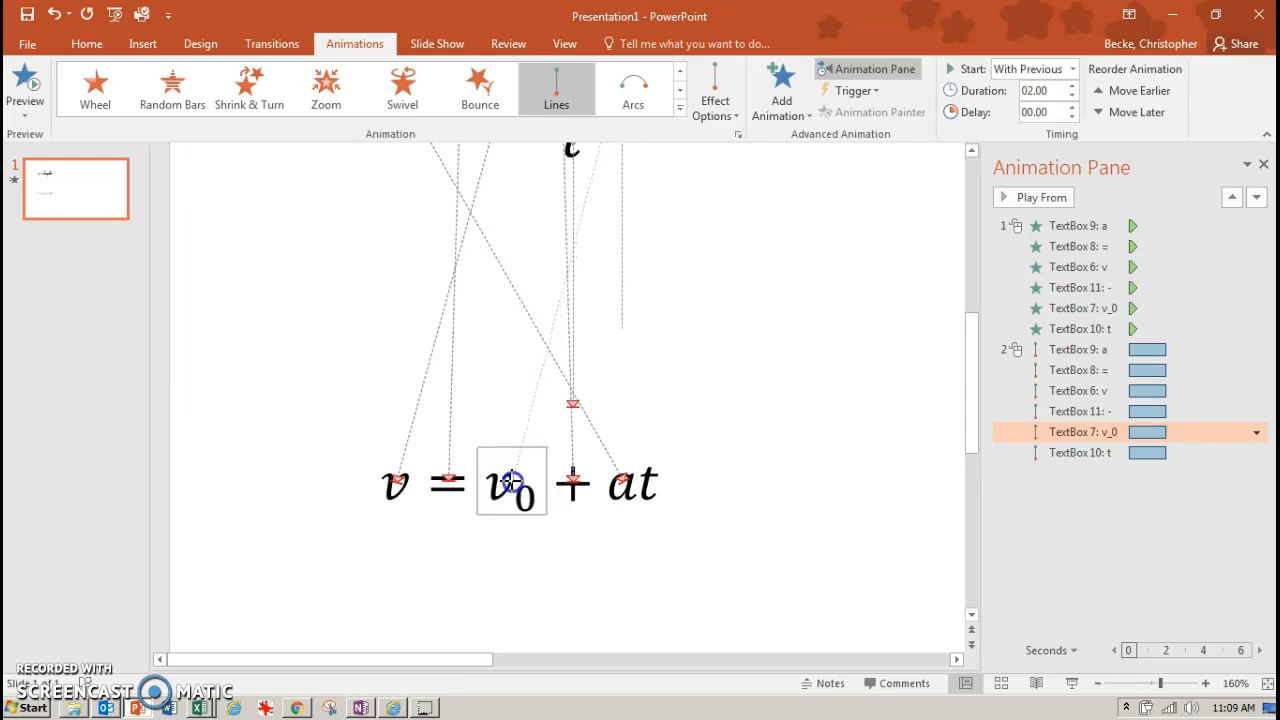
pyautogui.click(1078, 452)
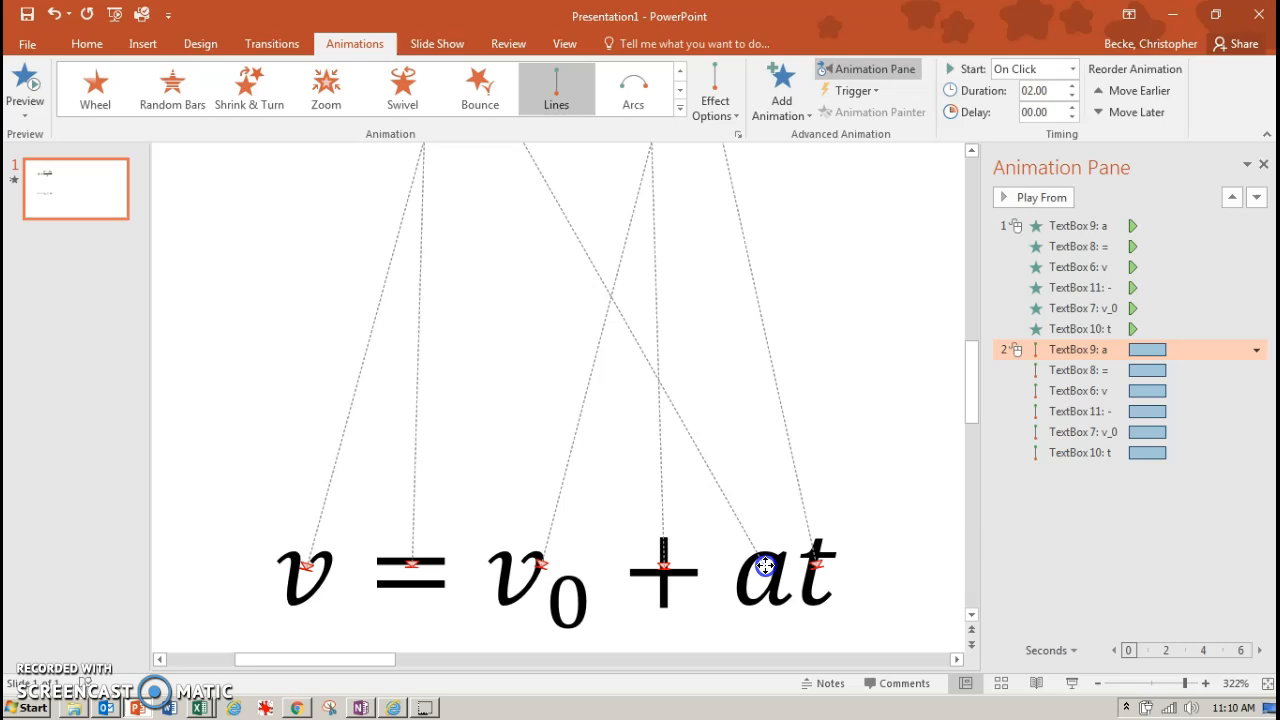
# Step: At about 320% zoom, land every motion-path end point exactly on the lower equation's symbols
pyautogui.click(784, 576)
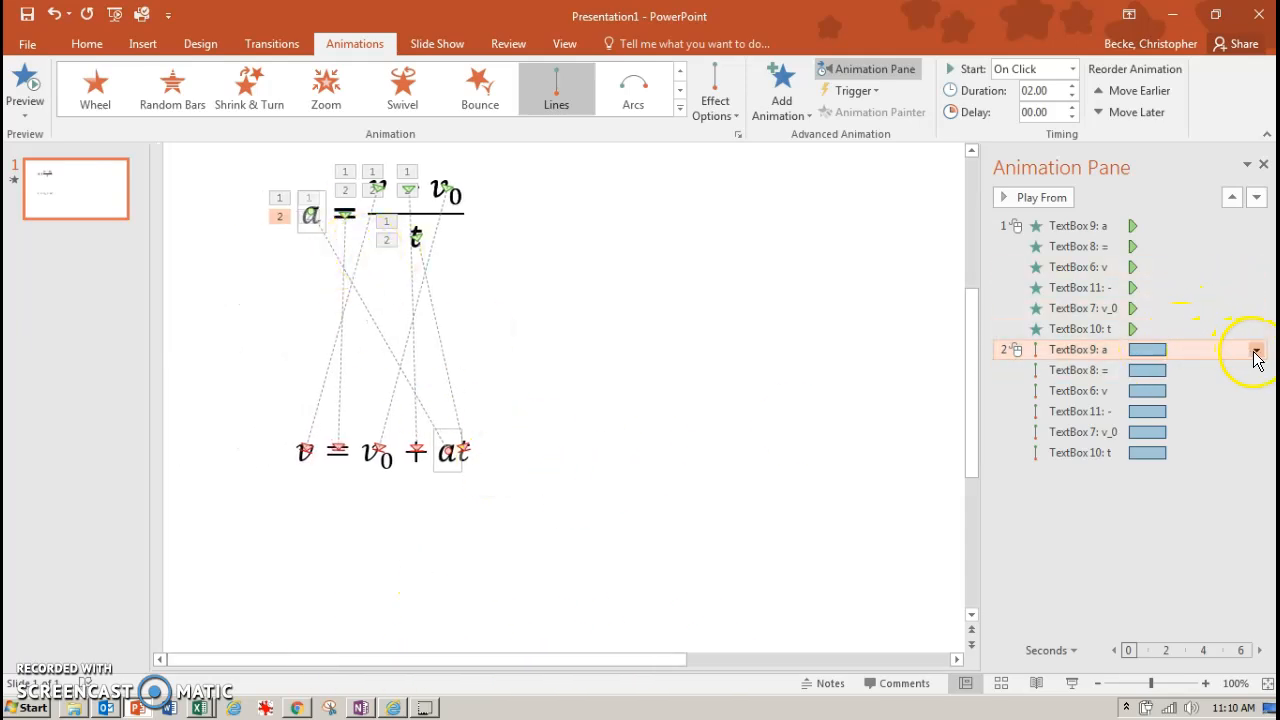
# Step: Set the first motion-path item to Start After Previous so paths follow Appear
pyautogui.click(1256, 350)
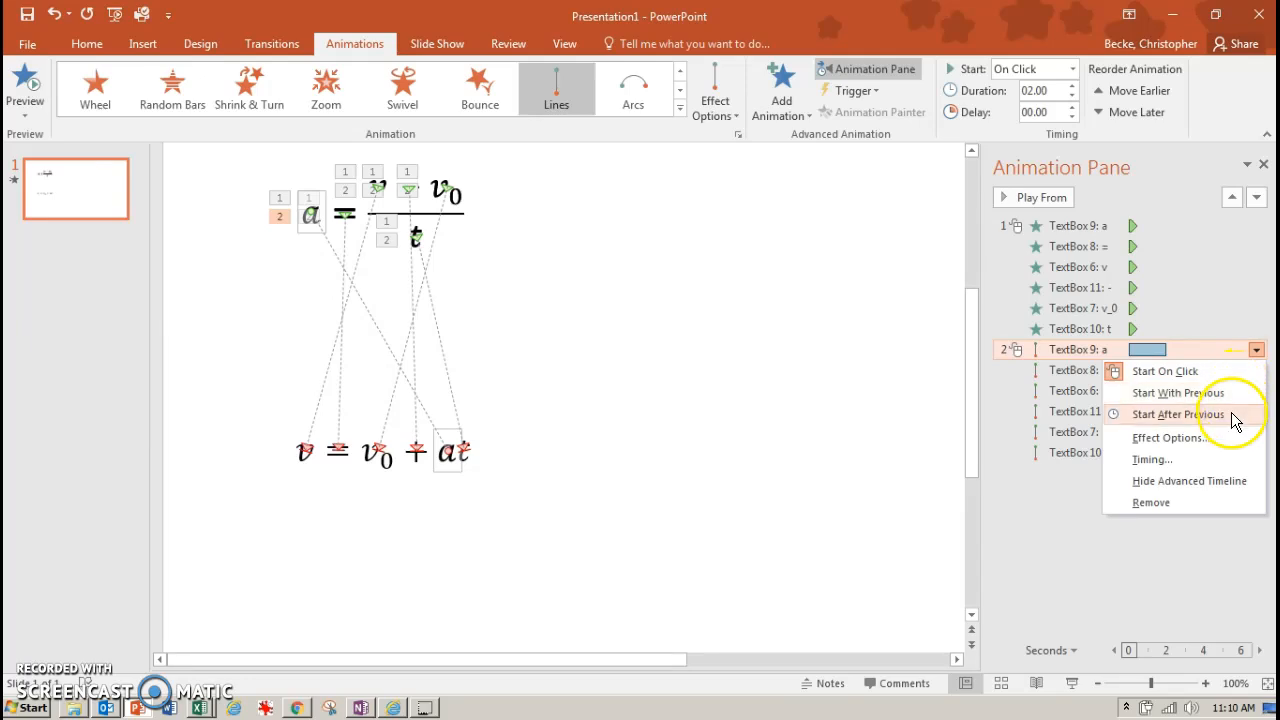
pyautogui.click(1176, 414)
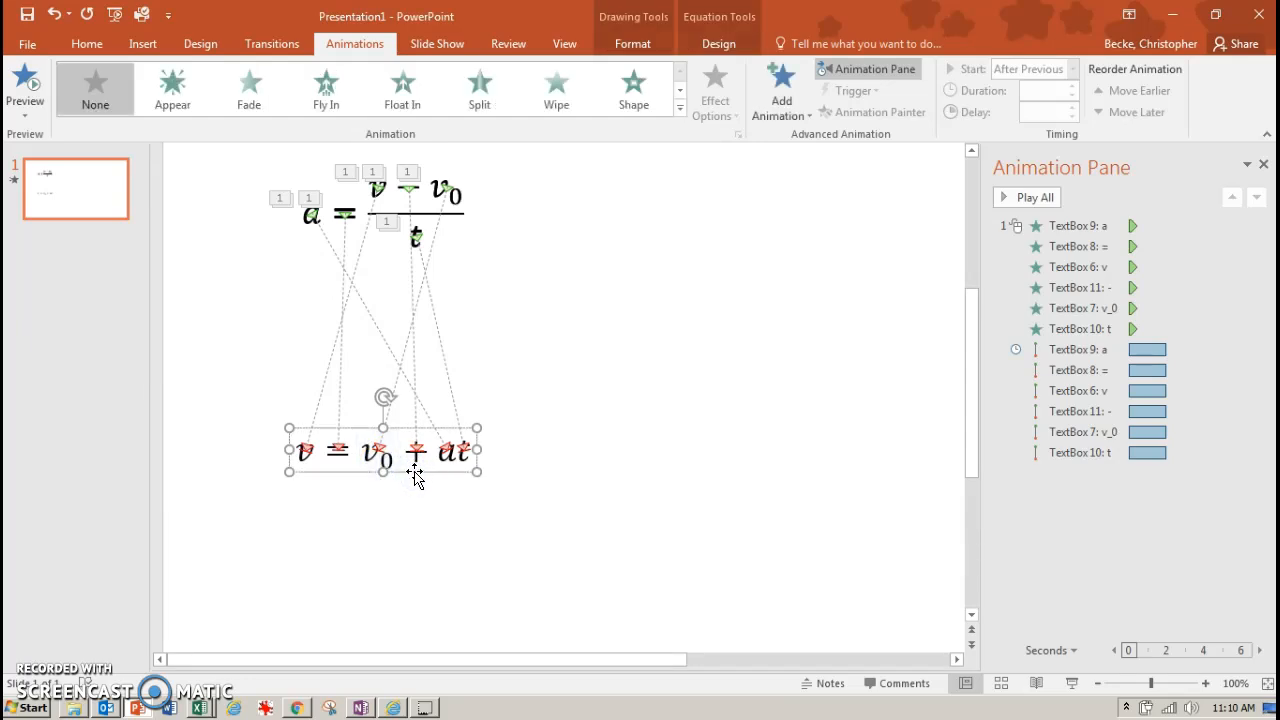
# Step: Give v = v0 + at an Appear entrance that starts after the motion paths finish
pyautogui.click(172, 88)
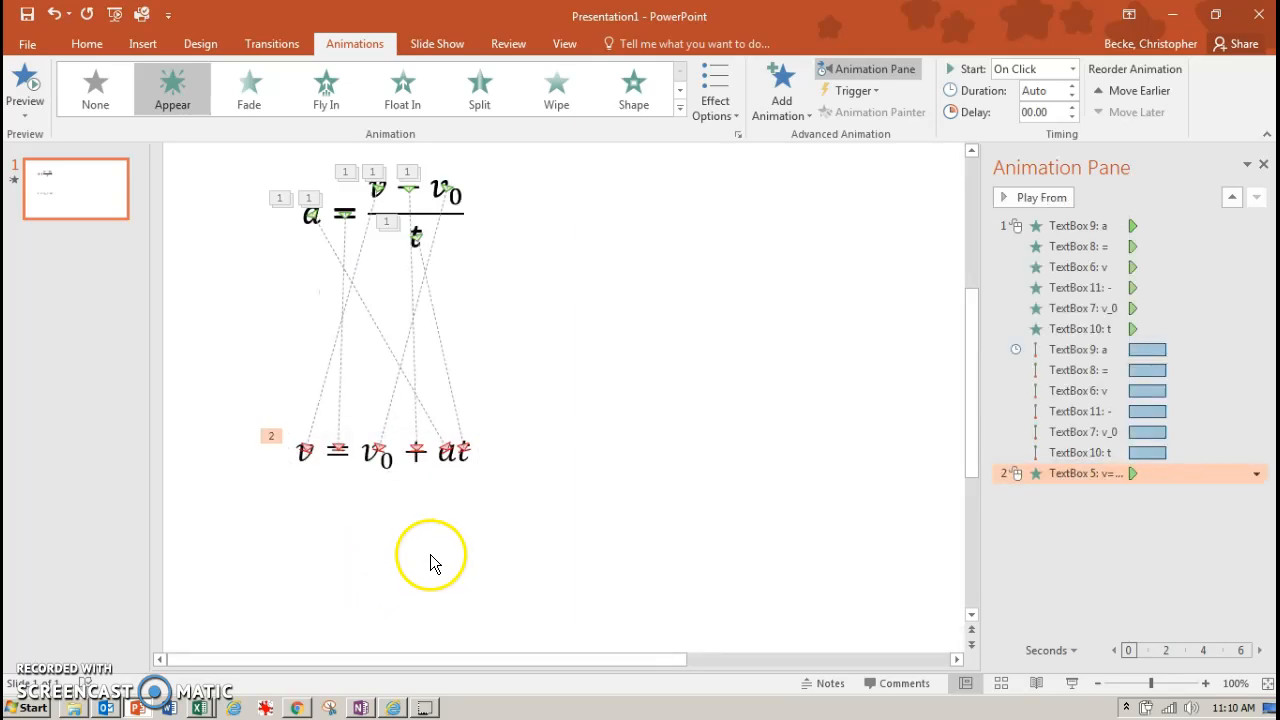
pyautogui.click(1256, 472)
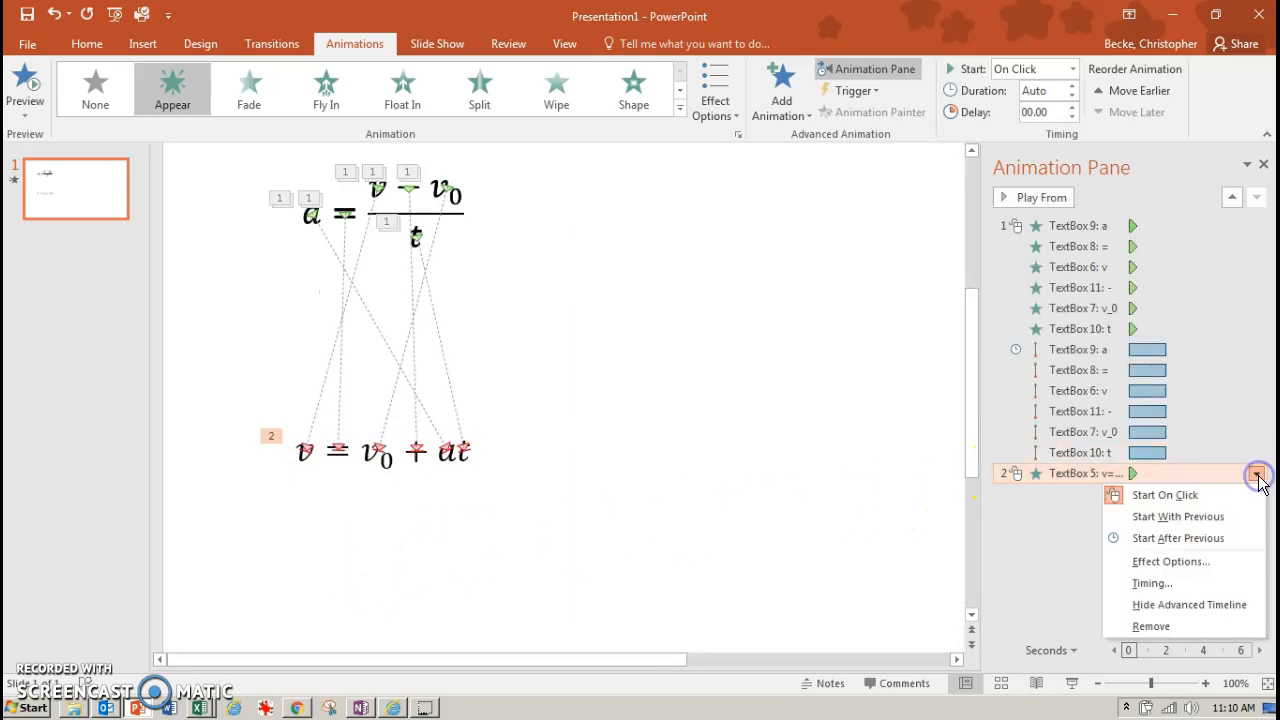
pyautogui.click(1178, 538)
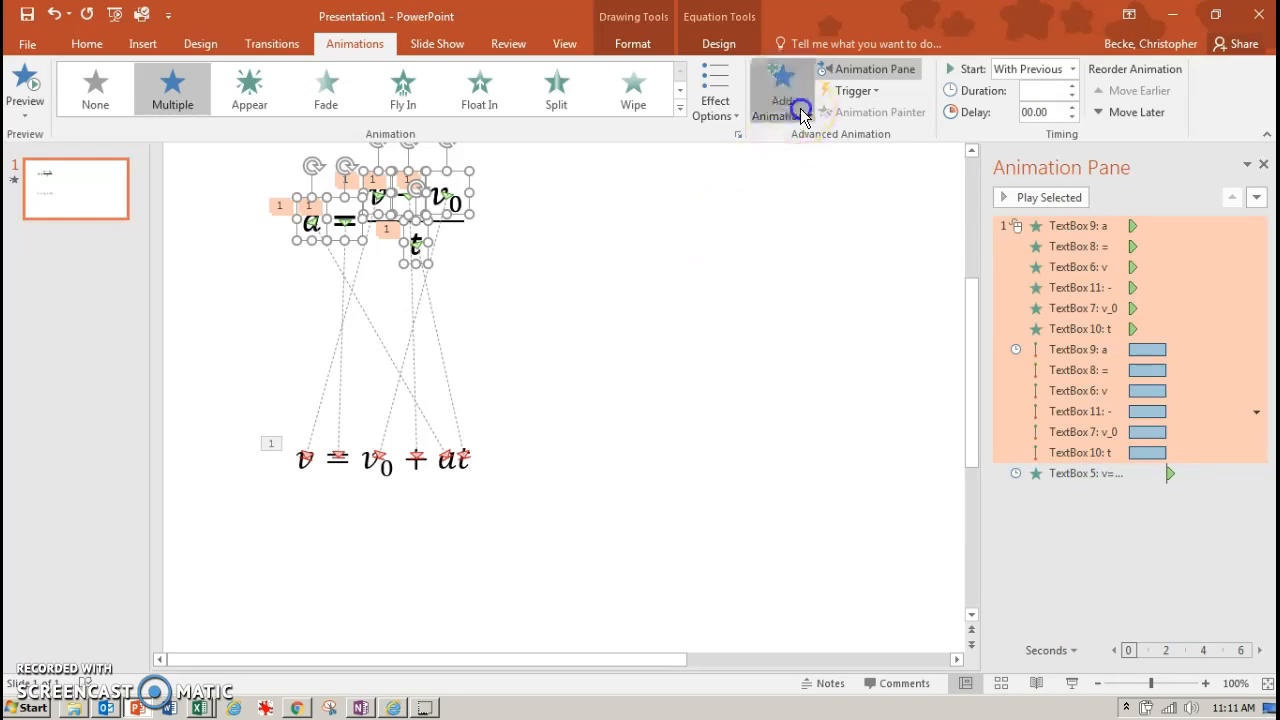
# Step: Add a Disappear exit to the six characters of a = (v−v0)/t and reach its timing options
pyautogui.click(784, 90)
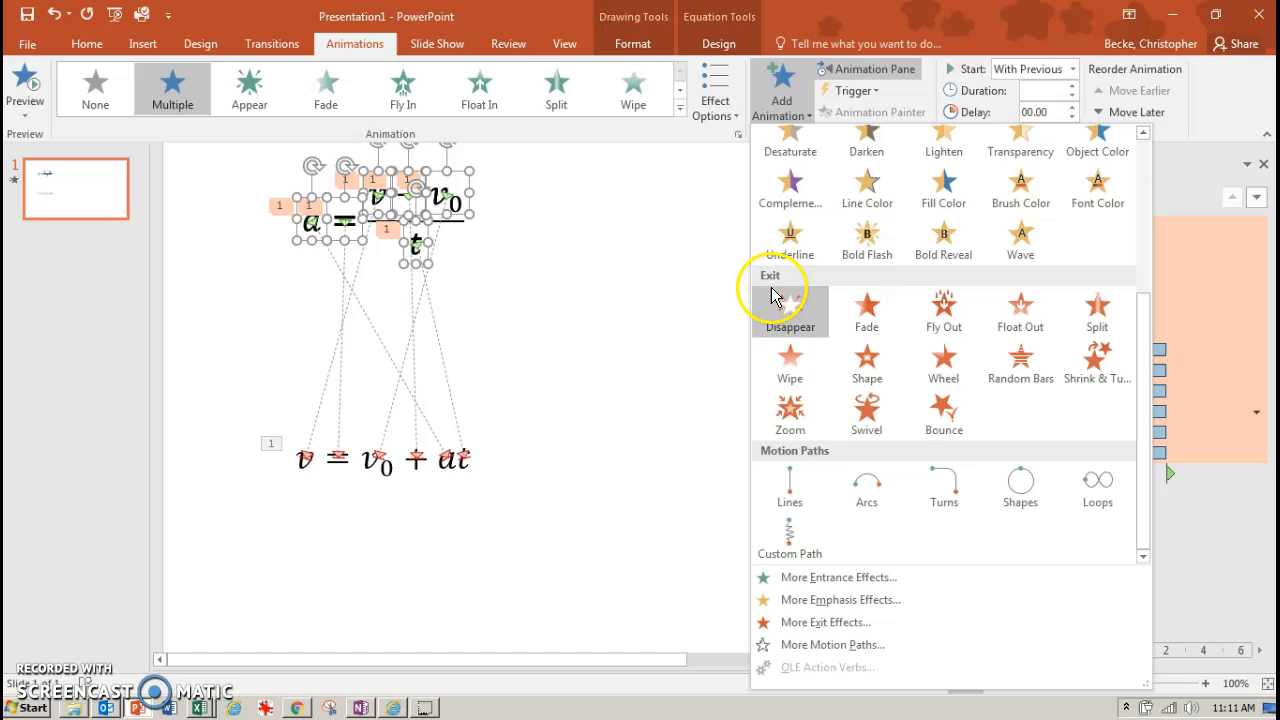
pyautogui.click(790, 312)
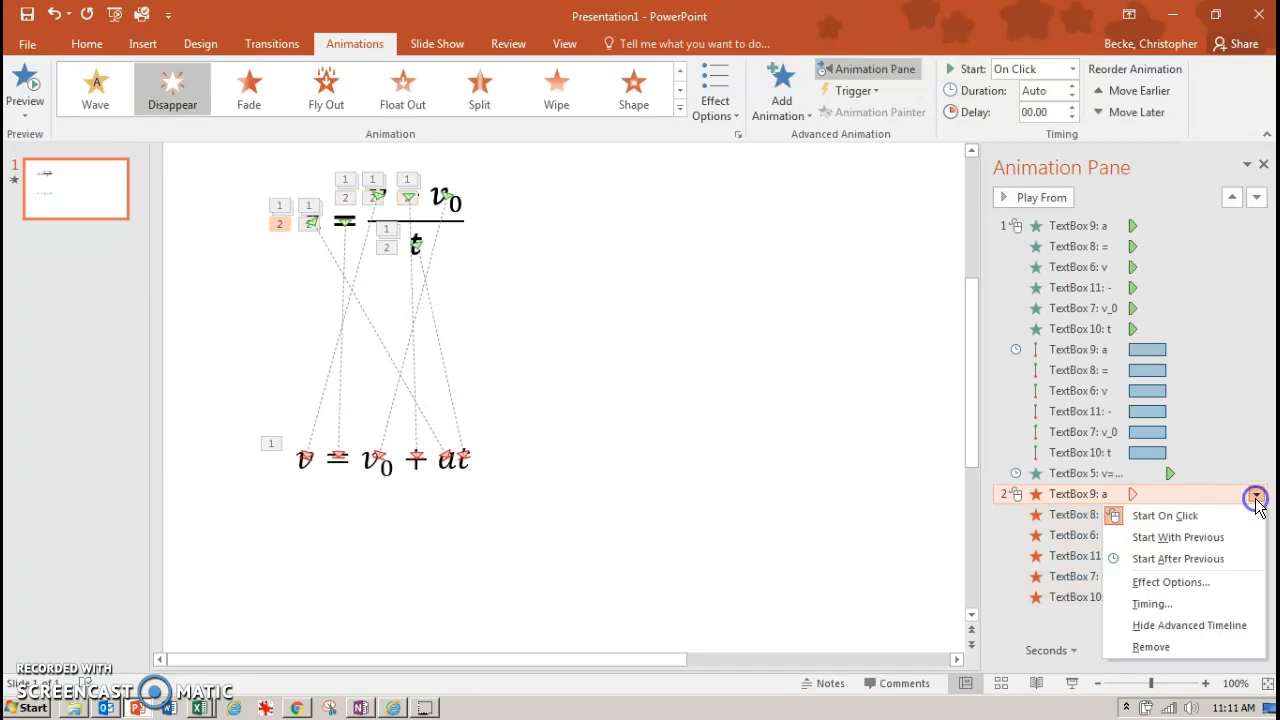
pyautogui.click(1176, 558)
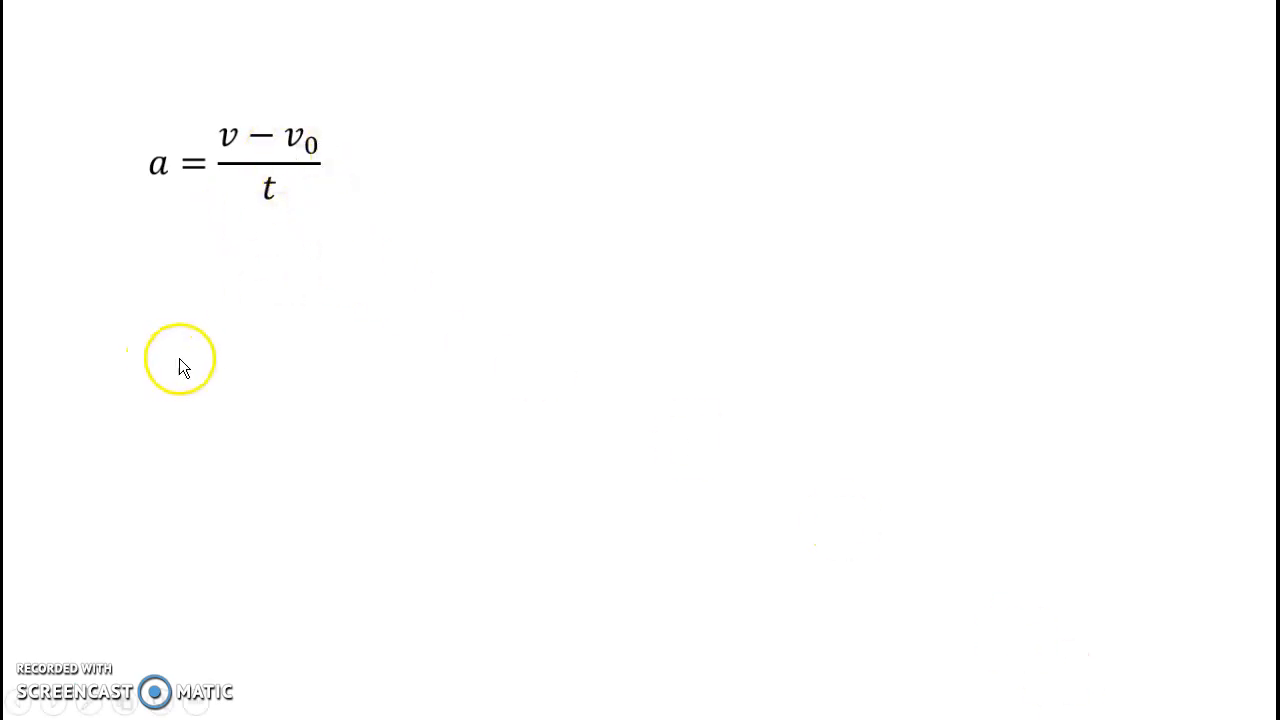
pyautogui.moveTo(276, 360)
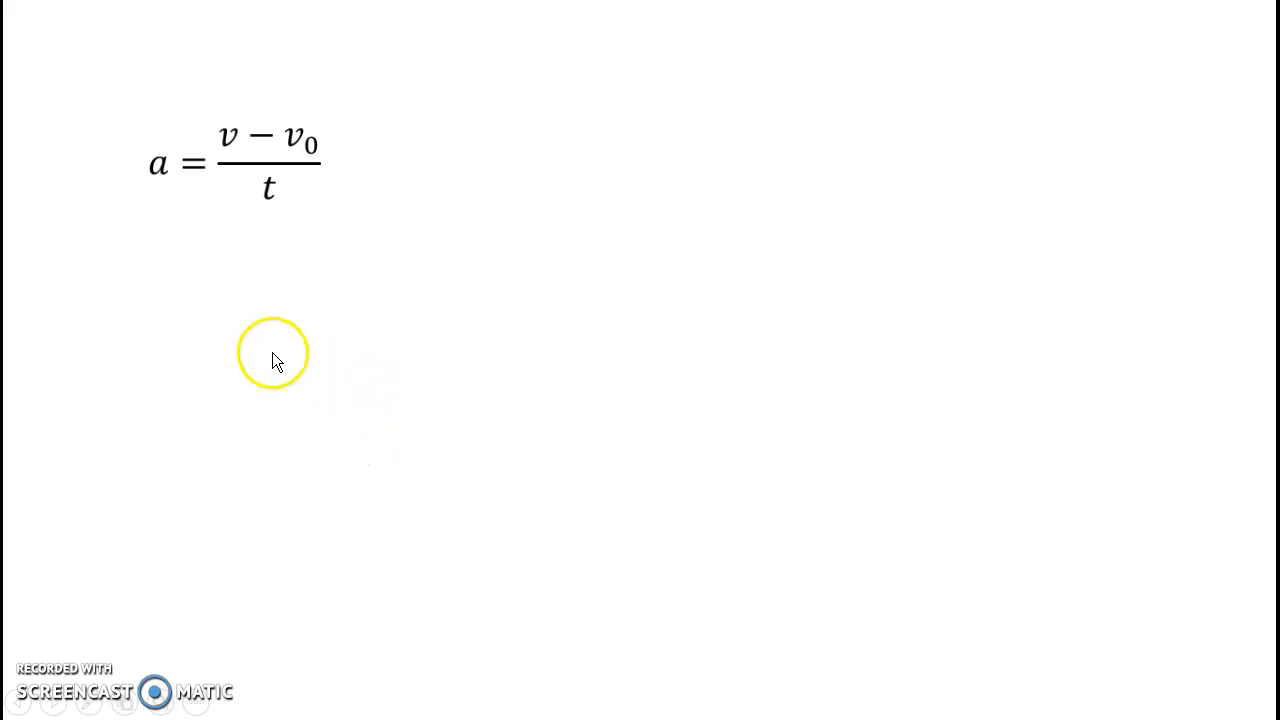